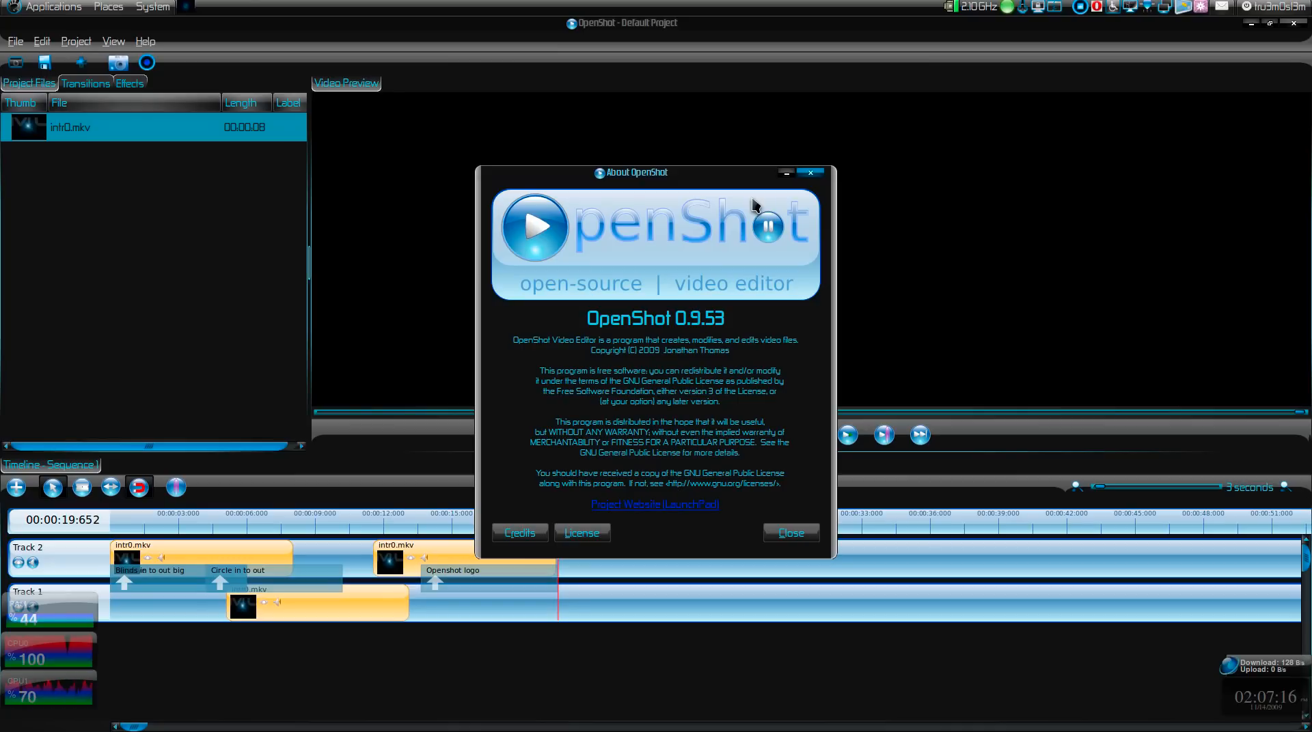
pyautogui.moveTo(664, 184)
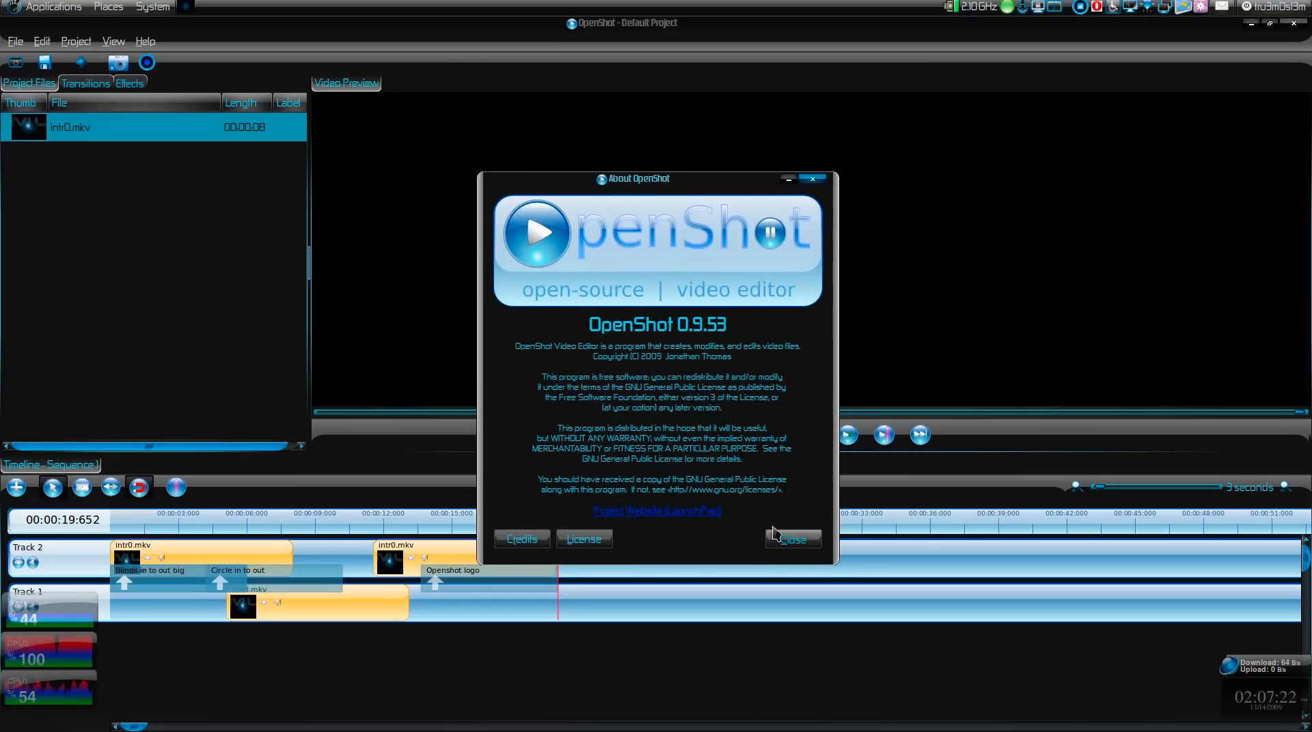
# Step: Close the About window, then browse the File and Edit menus and the Preferences dialog
pyautogui.click(793, 539)
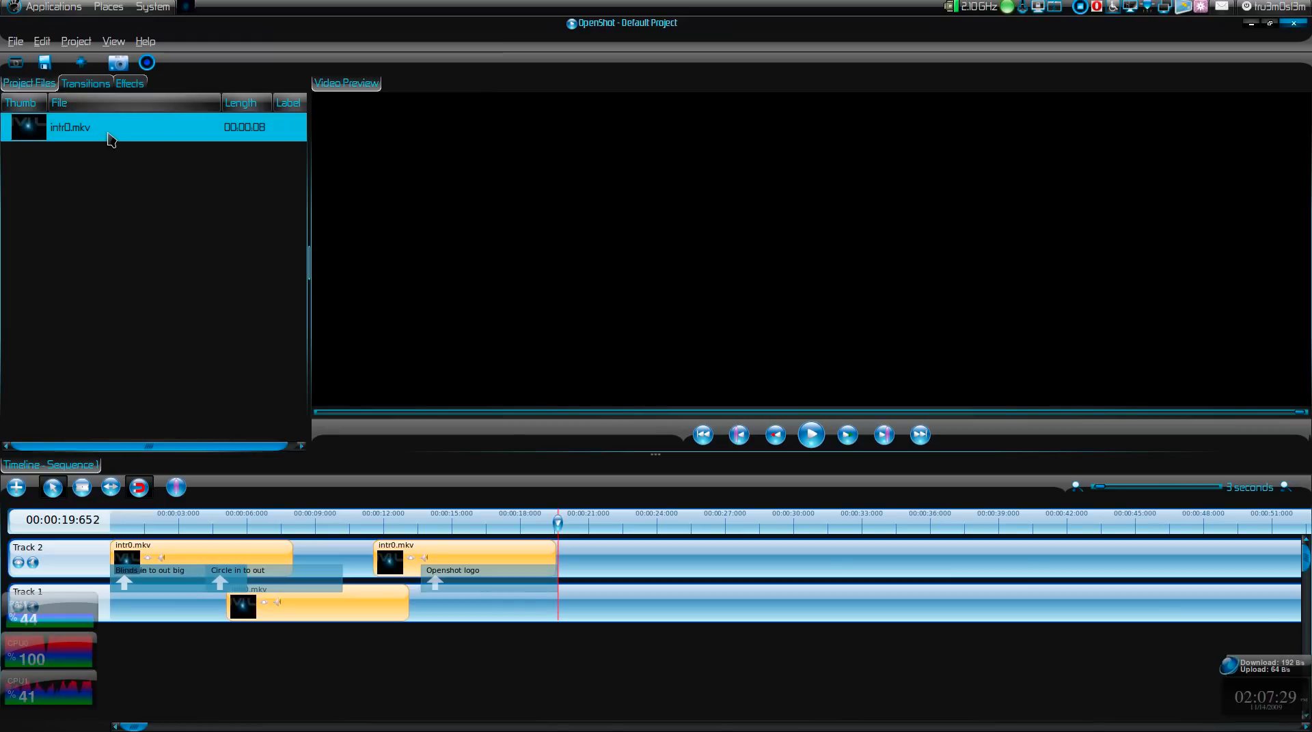
pyautogui.moveTo(246, 367)
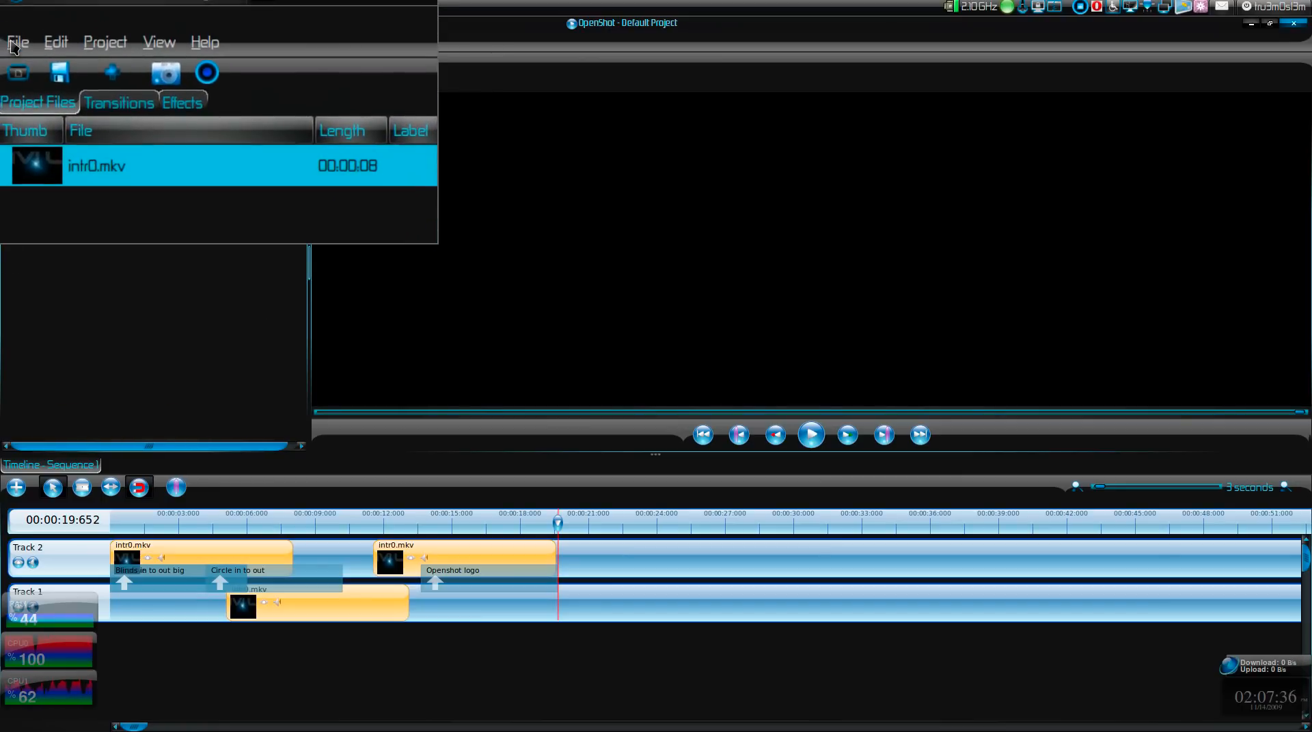
pyautogui.click(17, 41)
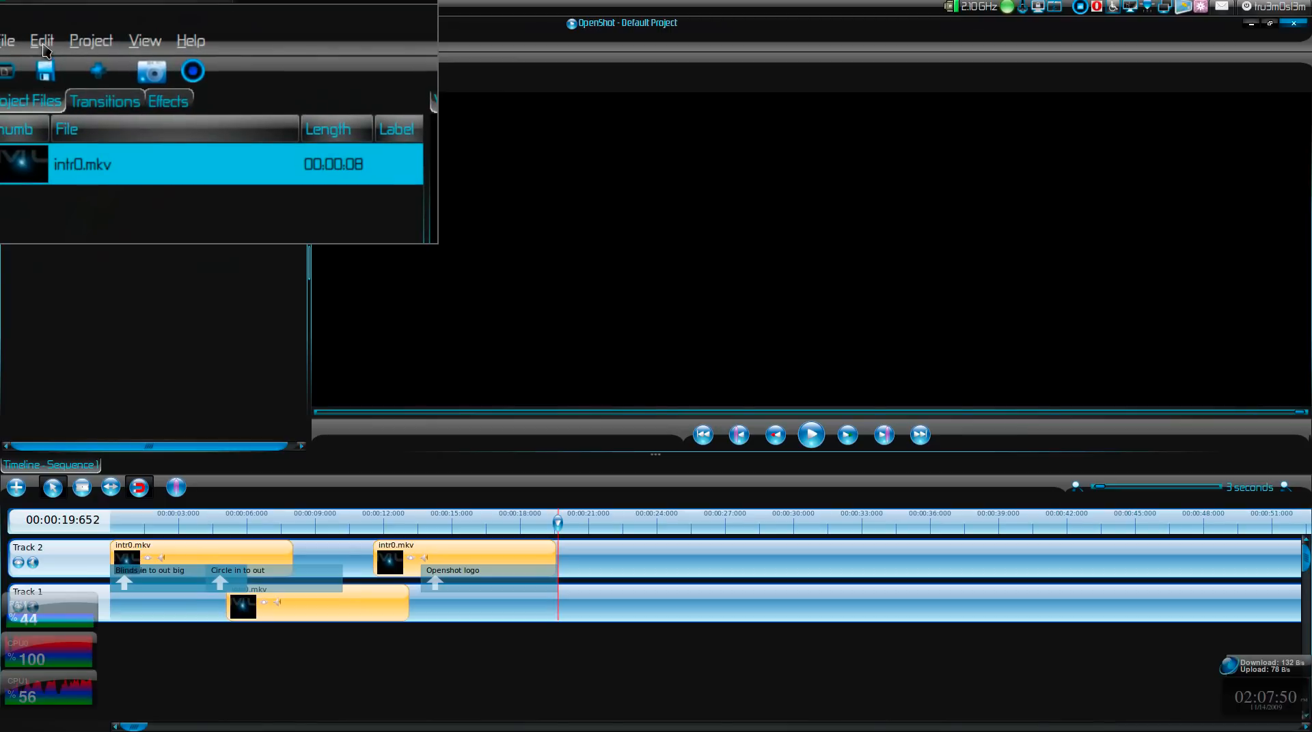
pyautogui.click(41, 40)
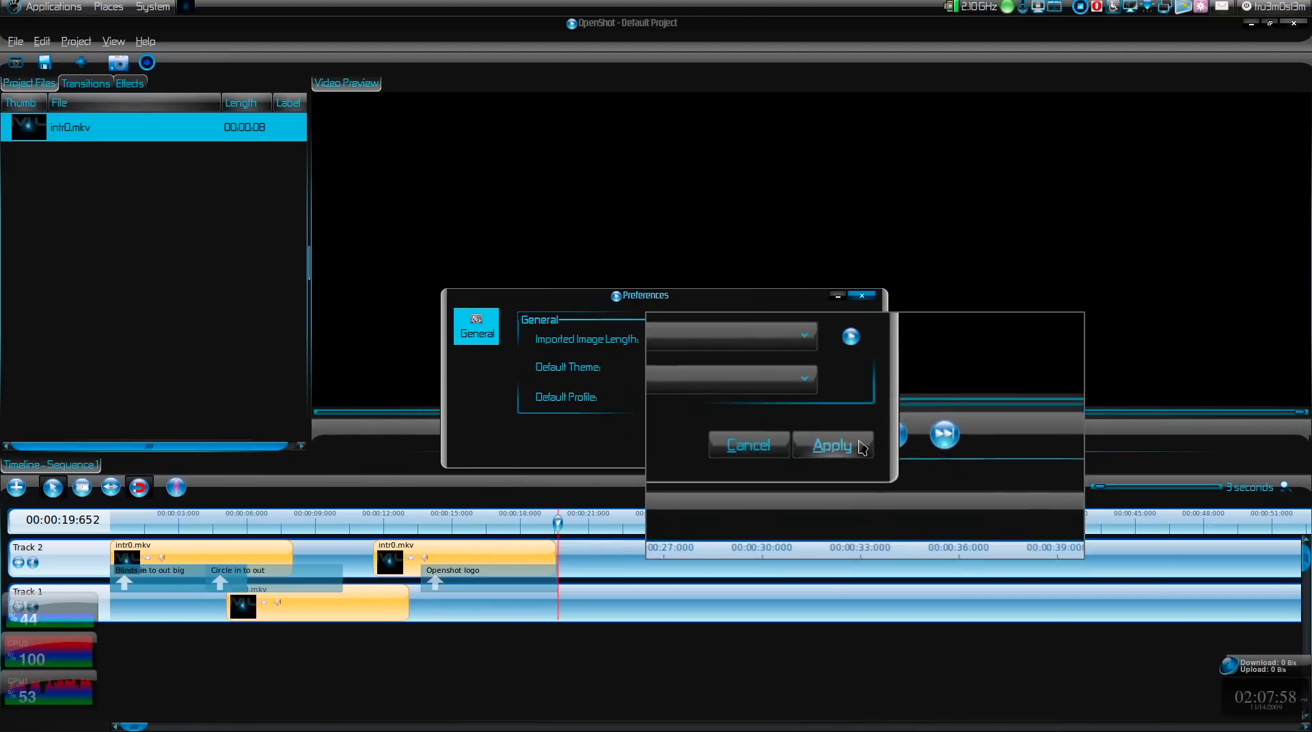
pyautogui.click(832, 445)
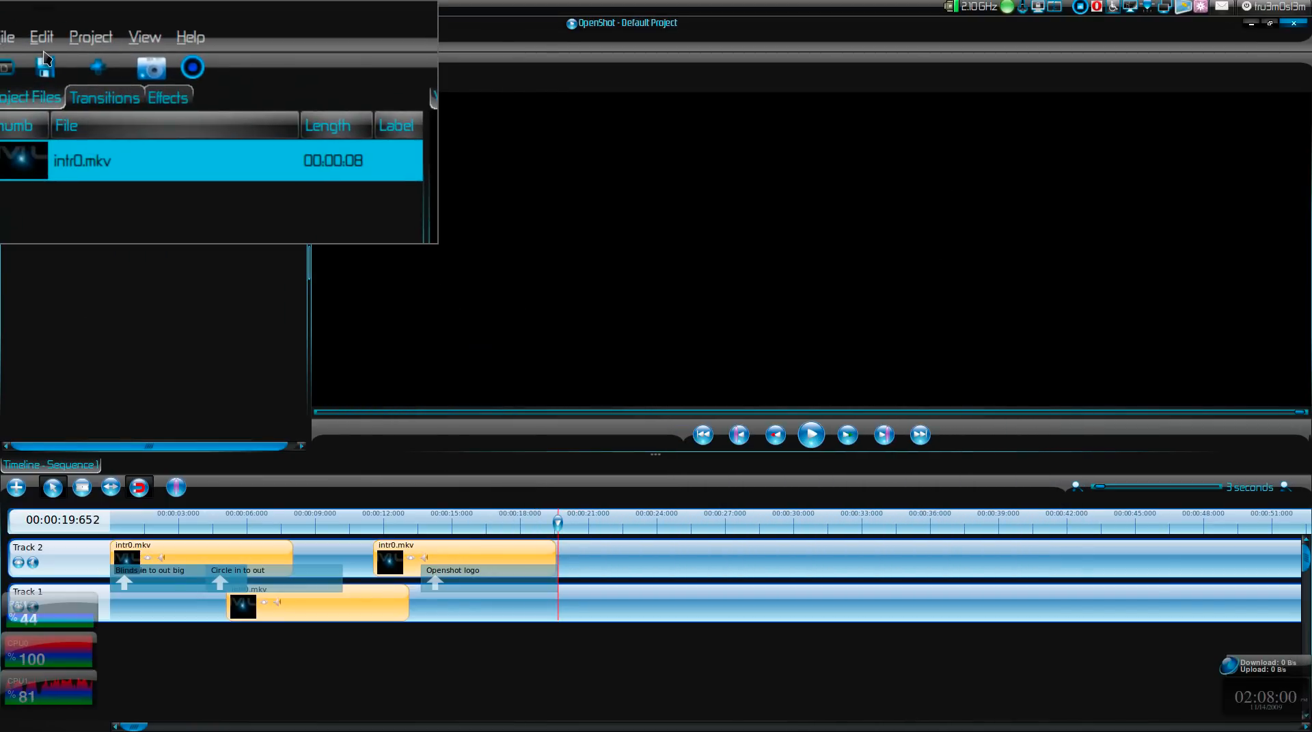
# Step: Browse the Project menu and toggle the toolbar off and back on
pyautogui.click(90, 37)
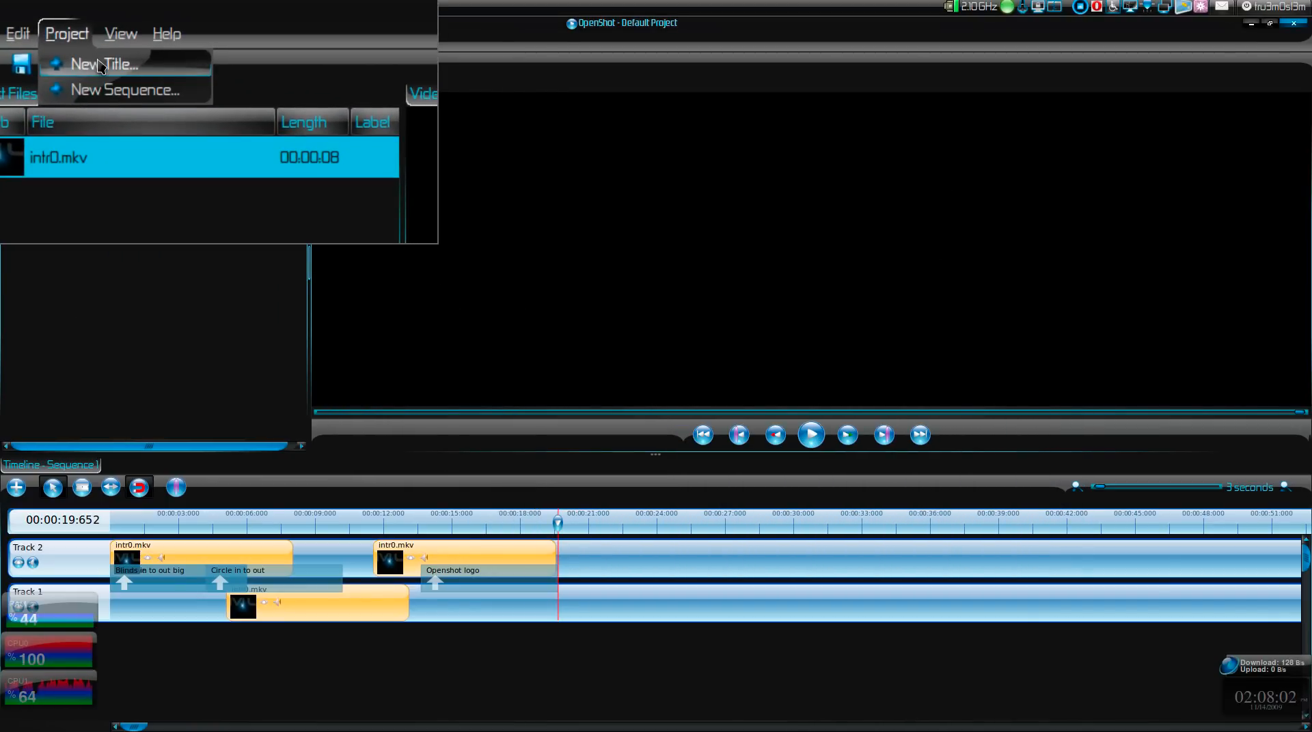
pyautogui.click(111, 40)
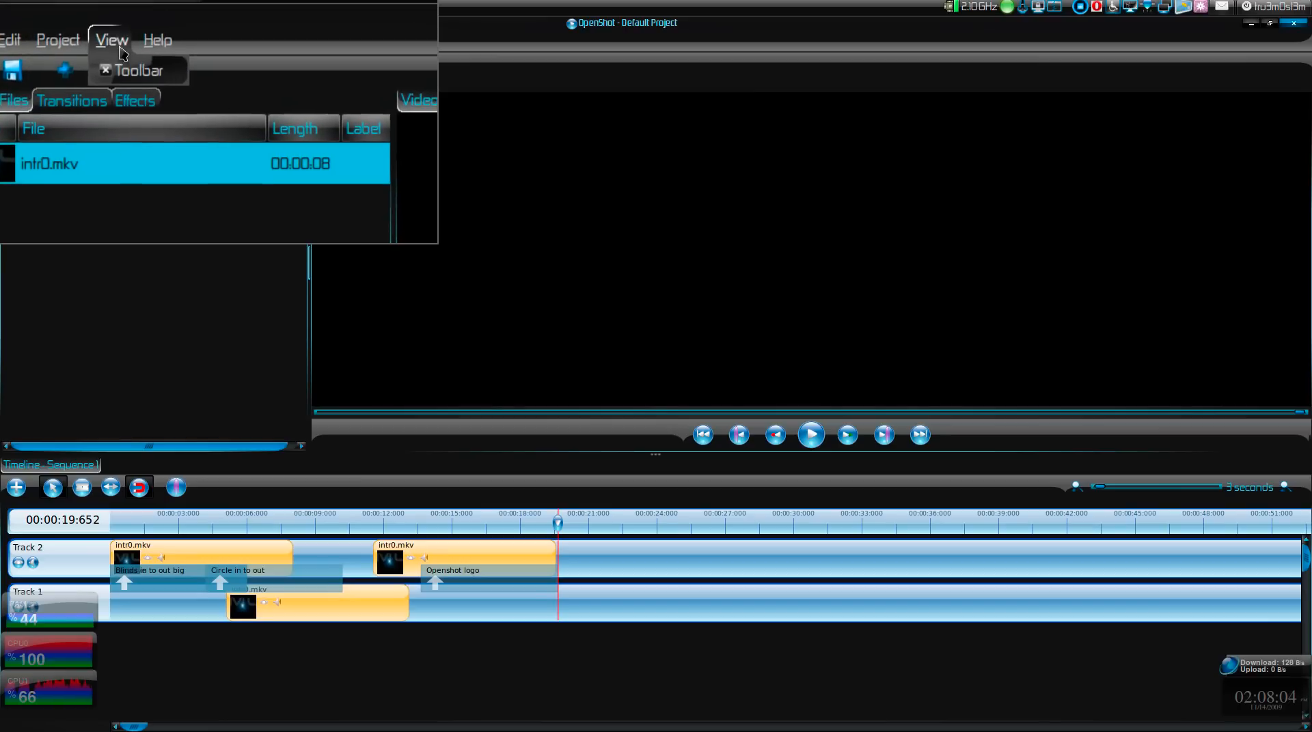
pyautogui.click(137, 70)
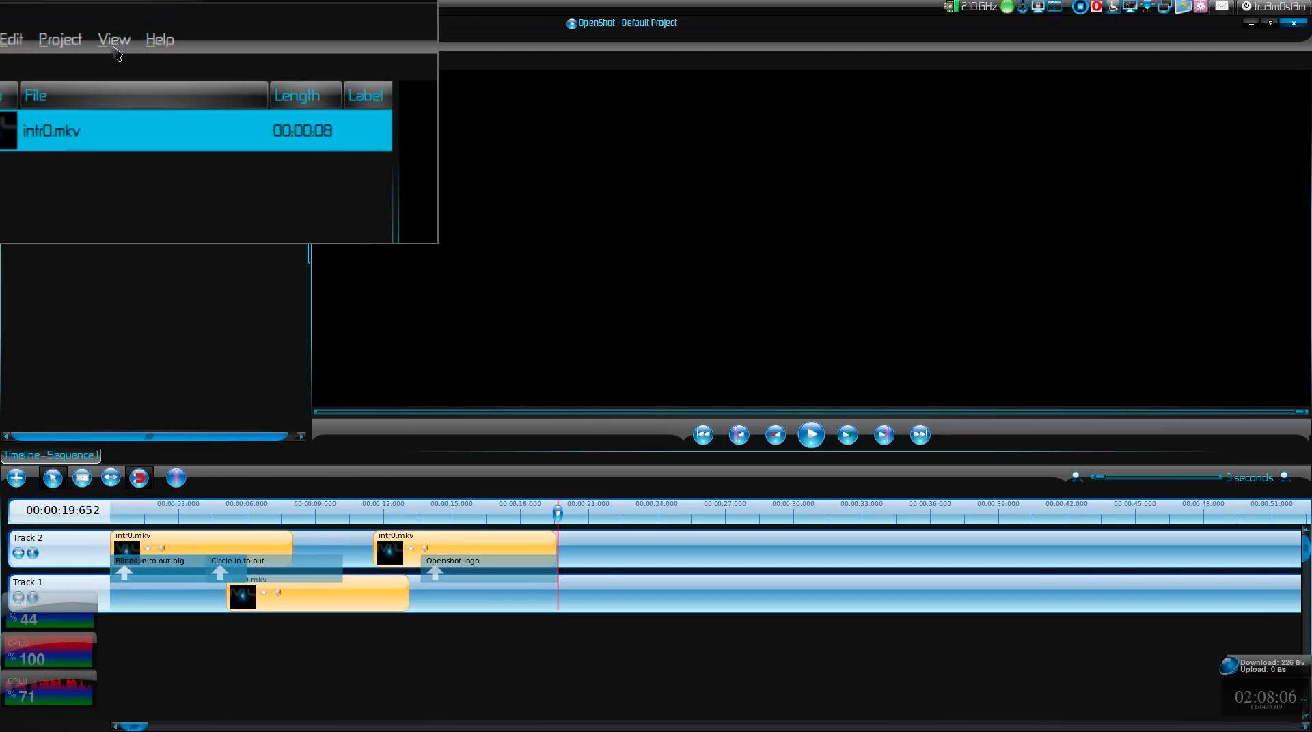
pyautogui.click(113, 38)
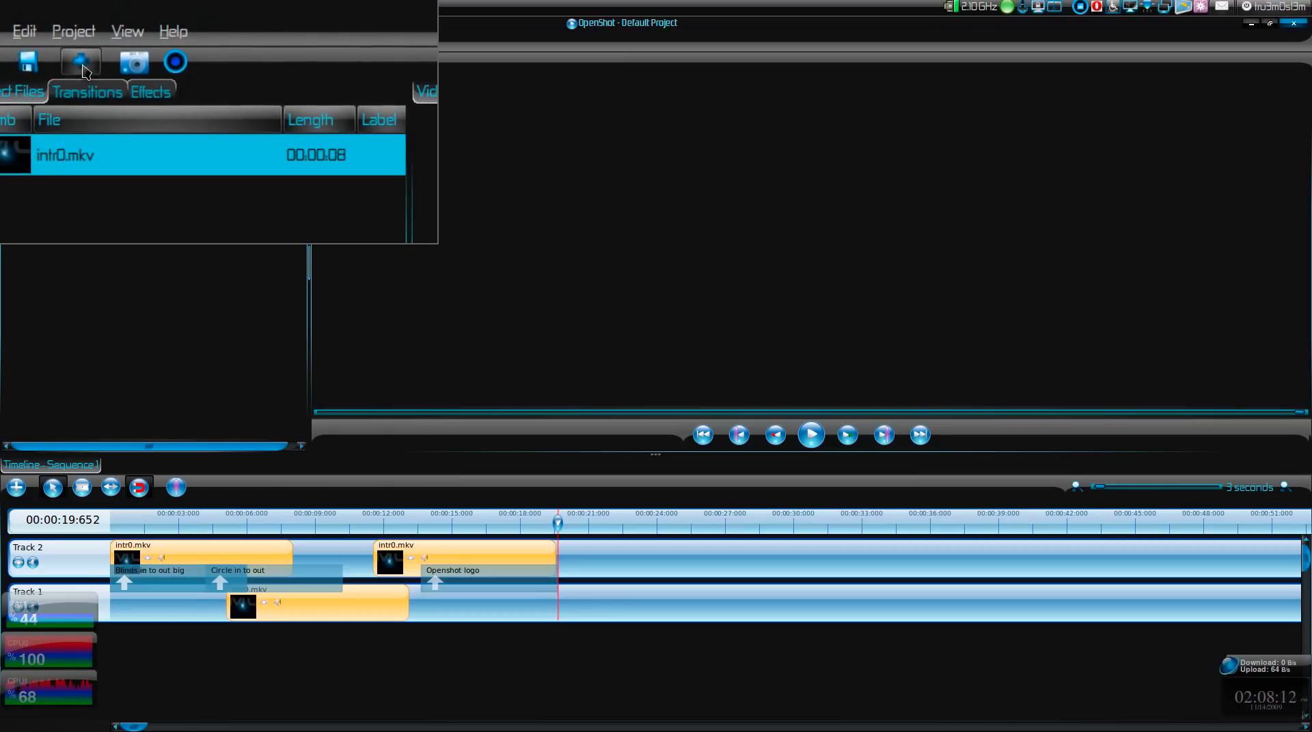
pyautogui.moveTo(81, 60)
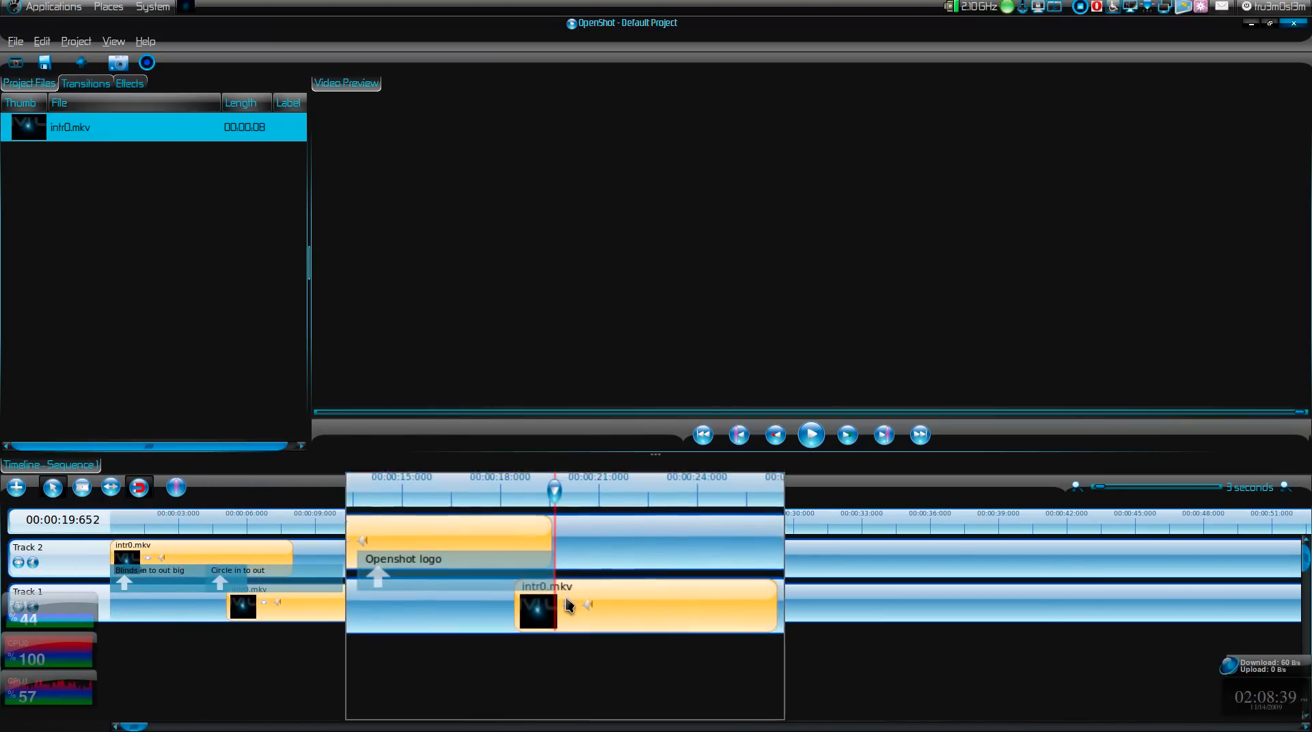
# Step: Place another intr0.mkv clip on Track 1 near 21 s and browse the transitions list
pyautogui.click(138, 487)
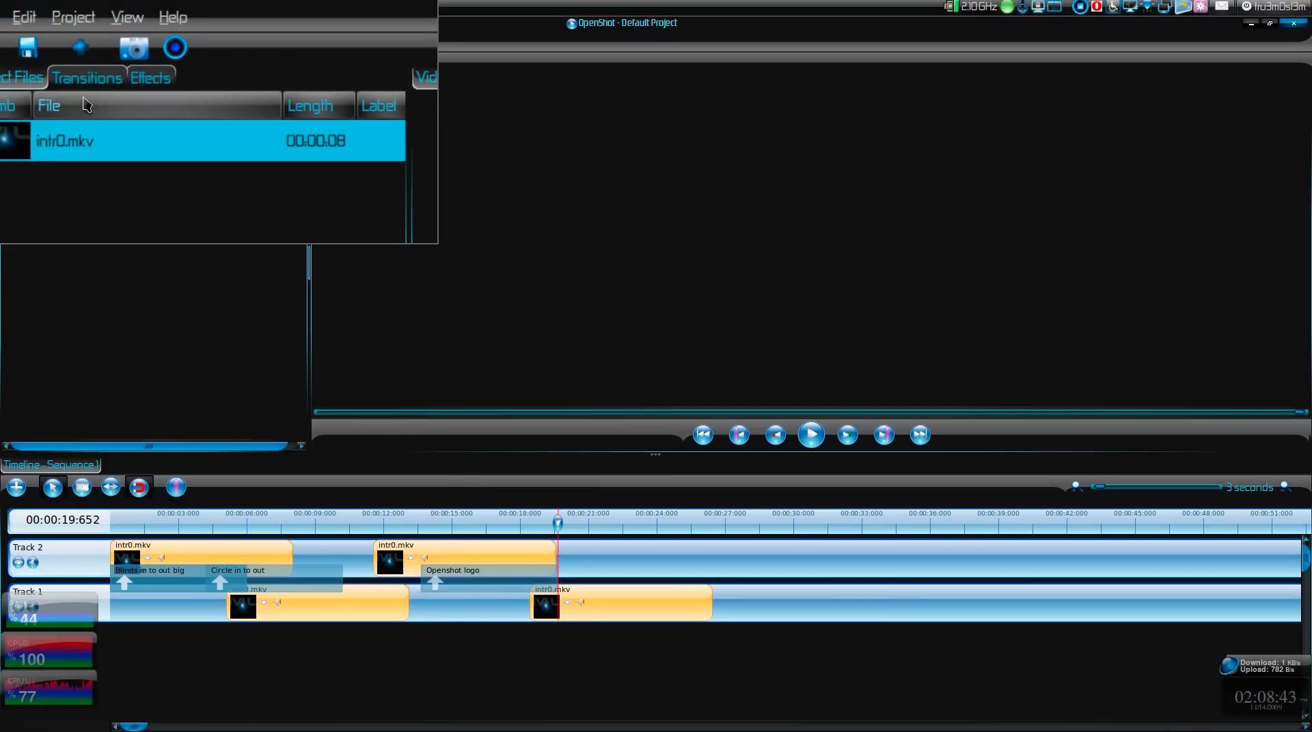
pyautogui.click(87, 77)
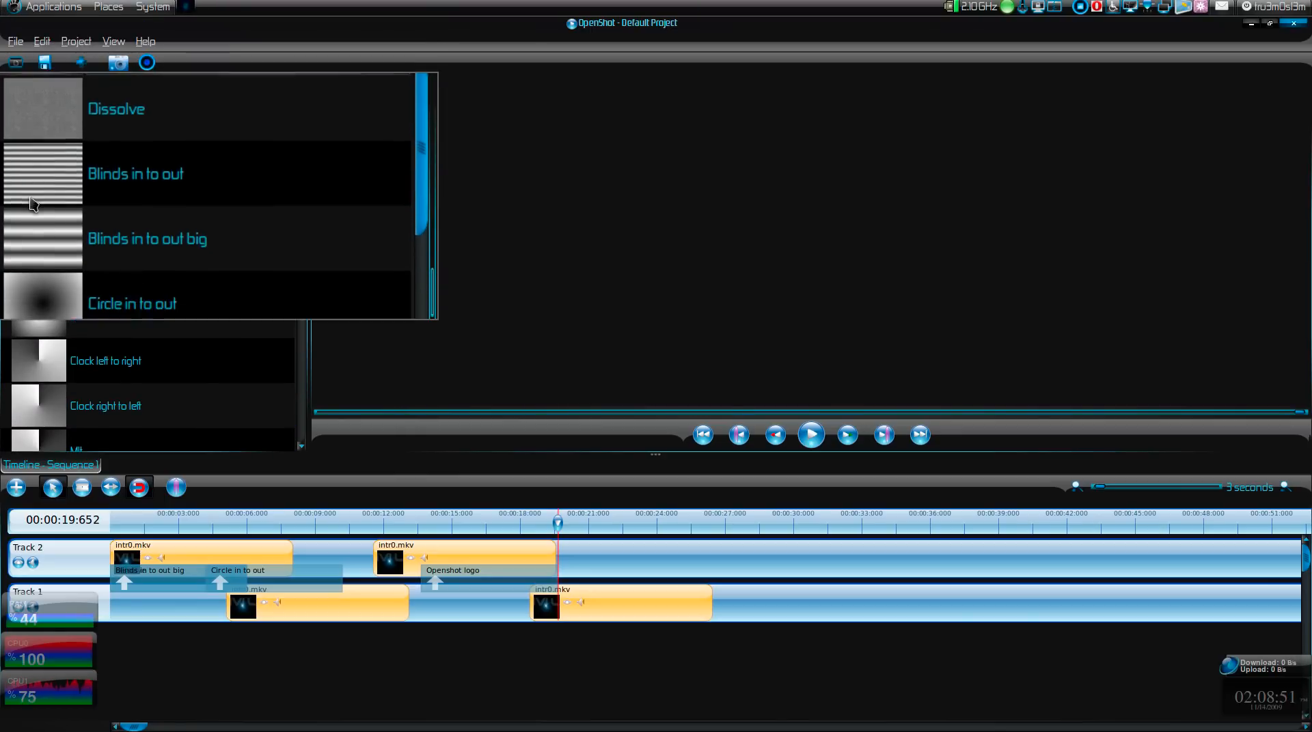
pyautogui.scroll(-3)
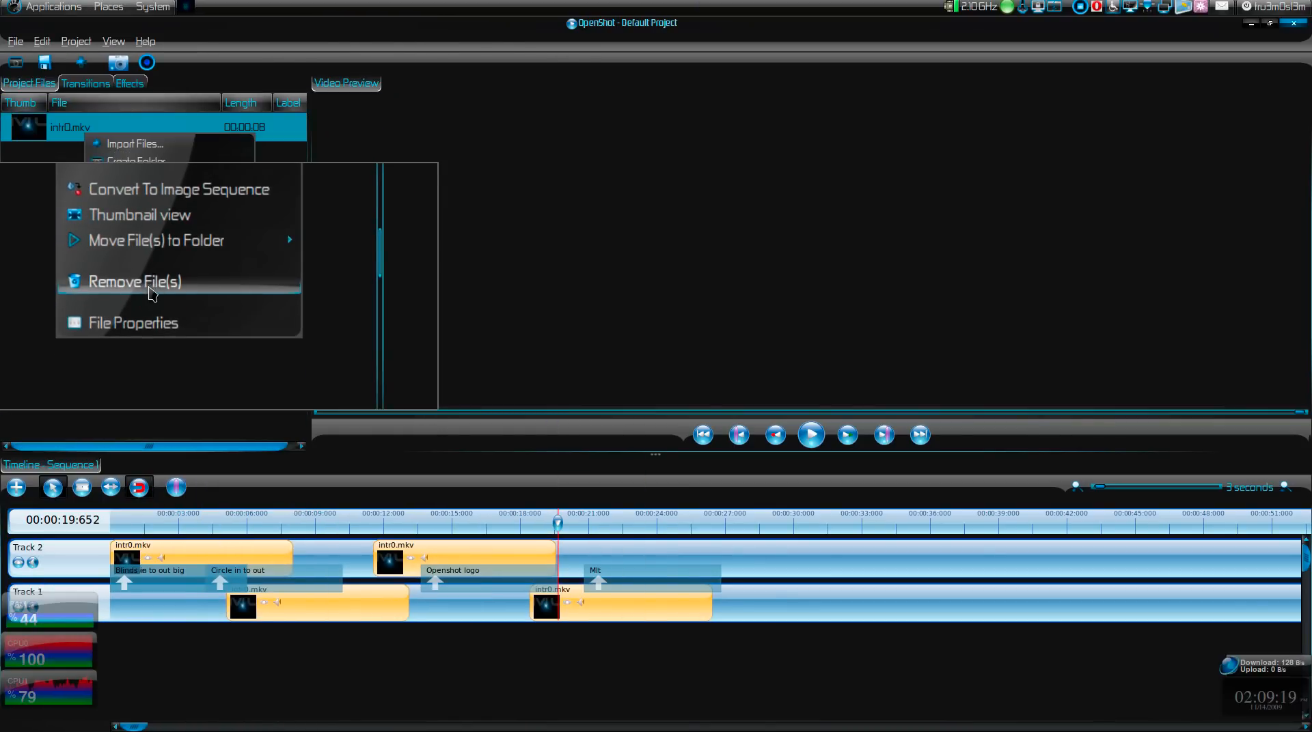
# Step: Review intr0.mkv's properties (1920 x 1072, 8 s) and jump playback to the start
pyautogui.click(131, 323)
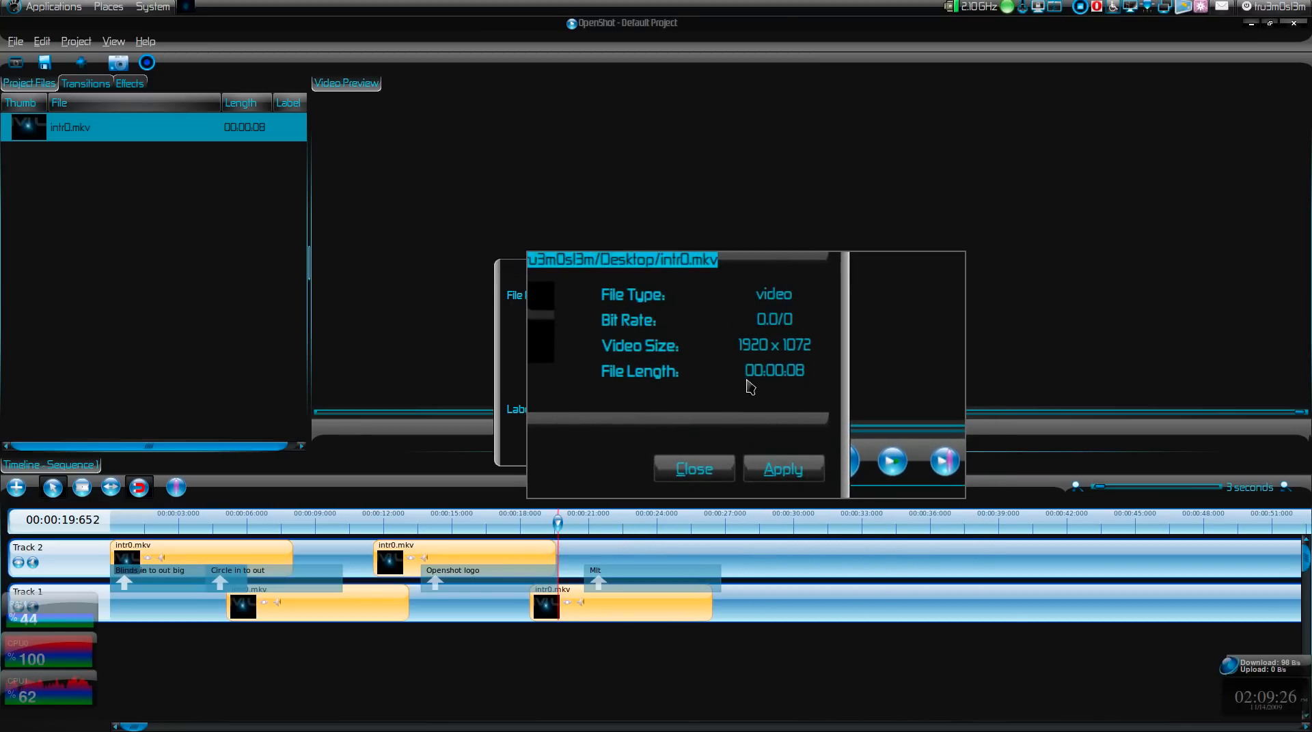
pyautogui.click(693, 469)
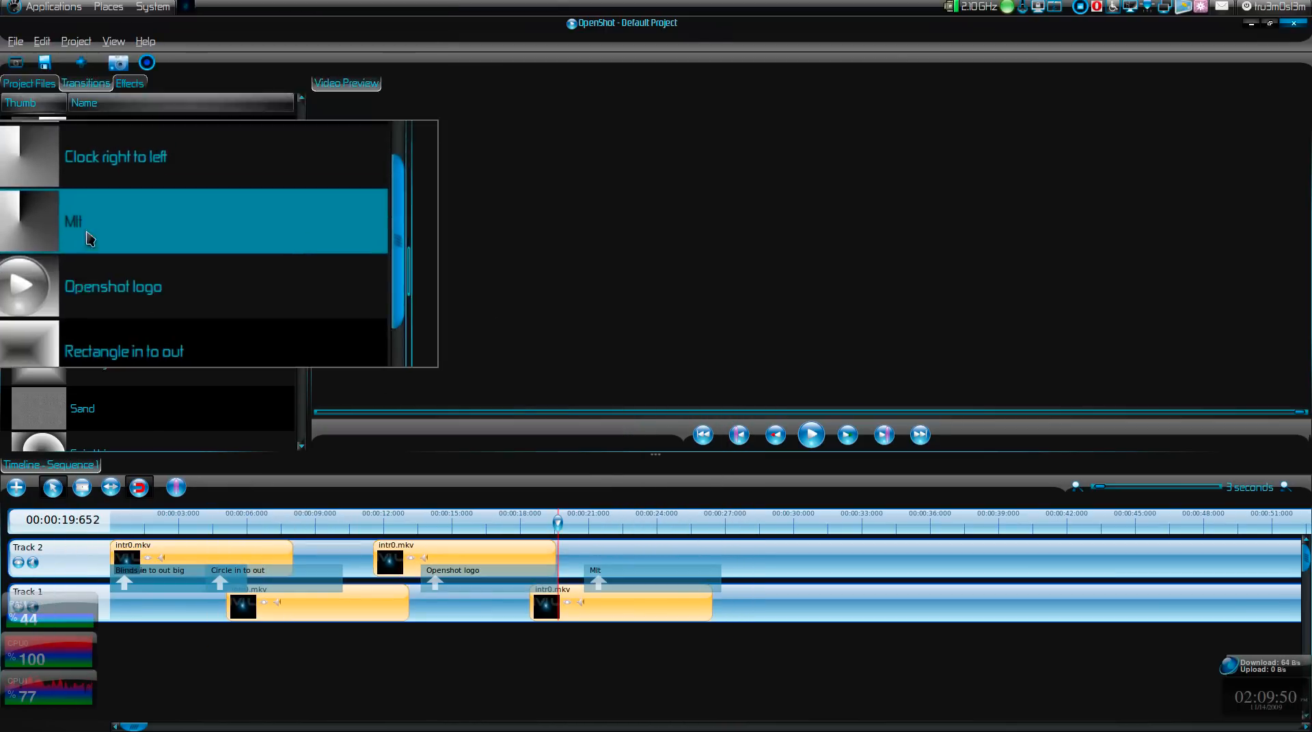
pyautogui.click(130, 83)
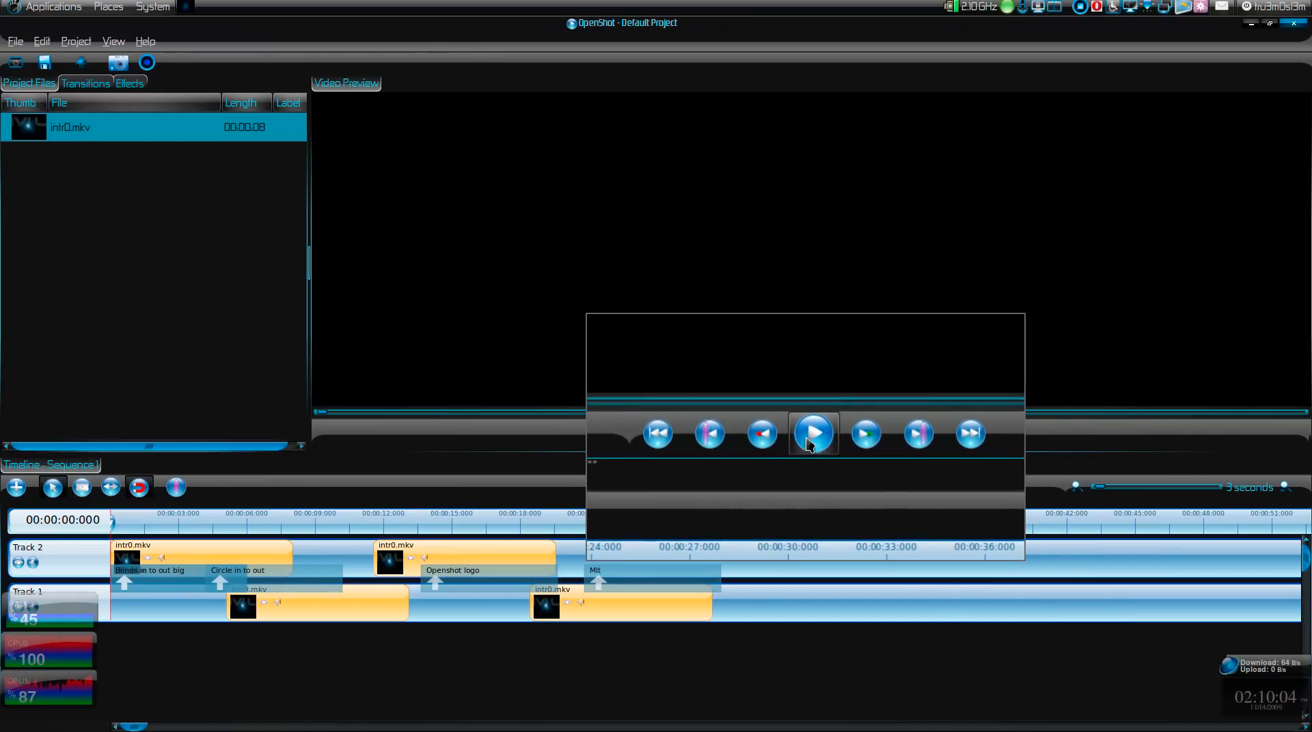
# Step: Play the sequence preview, browse Transitions and Effects, and bring up Export Video
pyautogui.click(811, 433)
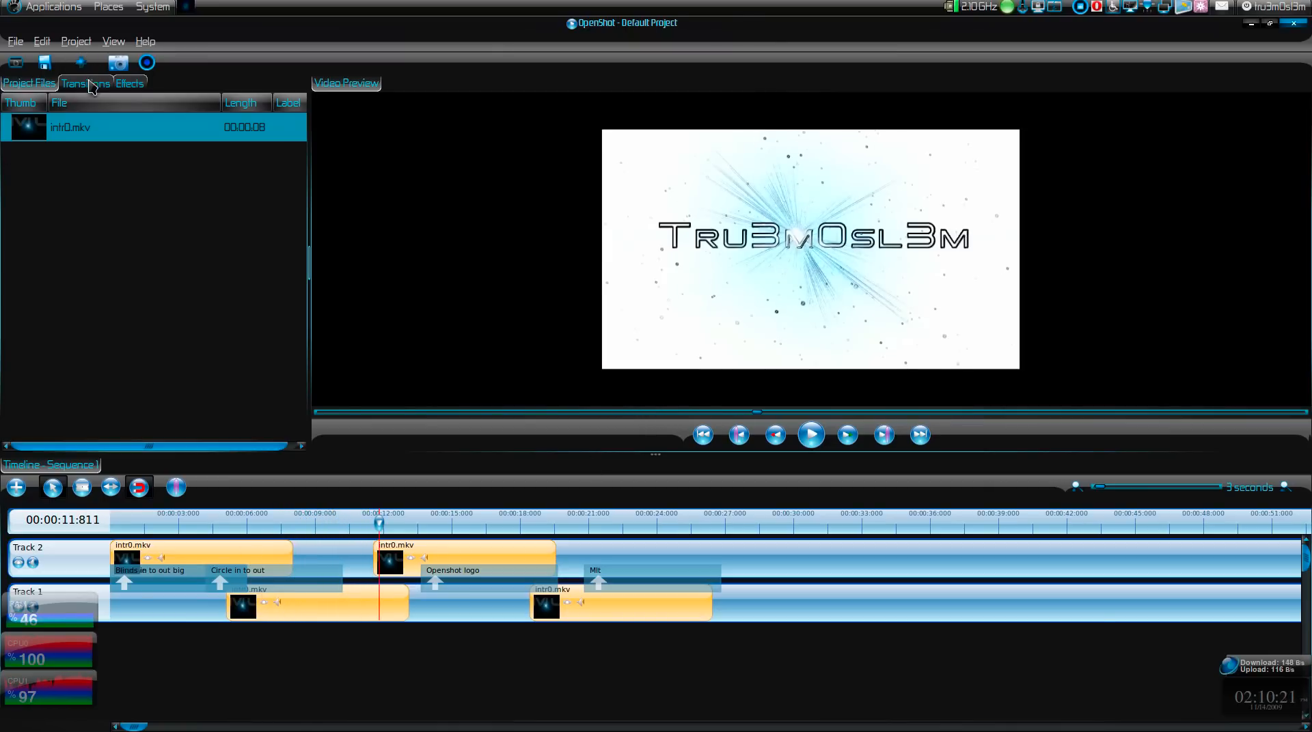
pyautogui.click(85, 83)
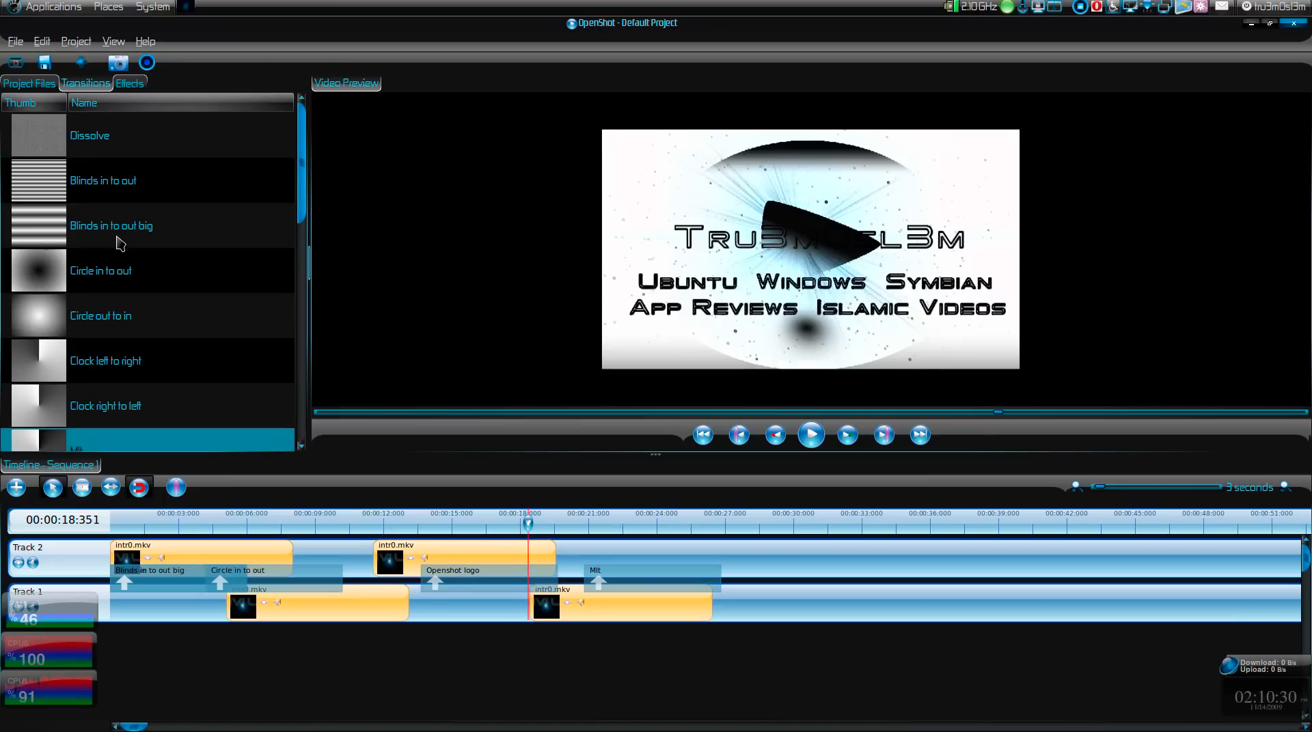
pyautogui.click(808, 433)
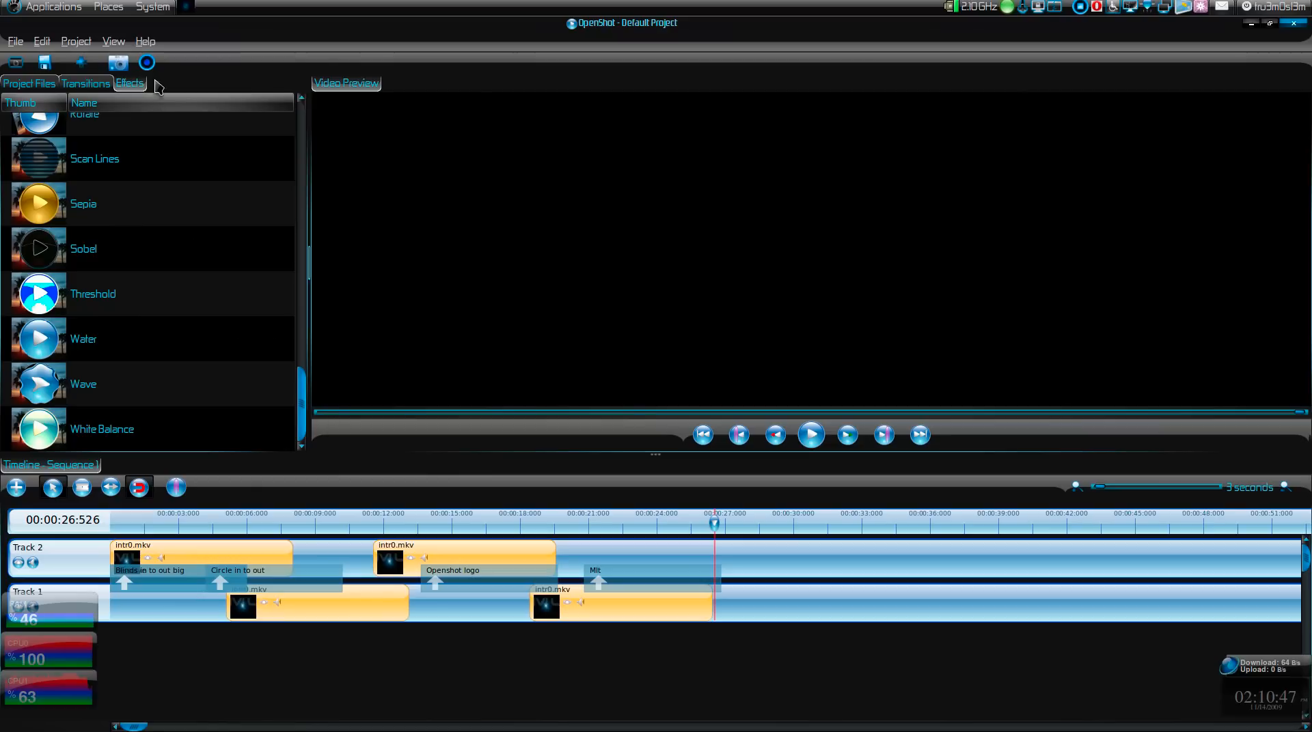
pyautogui.click(145, 63)
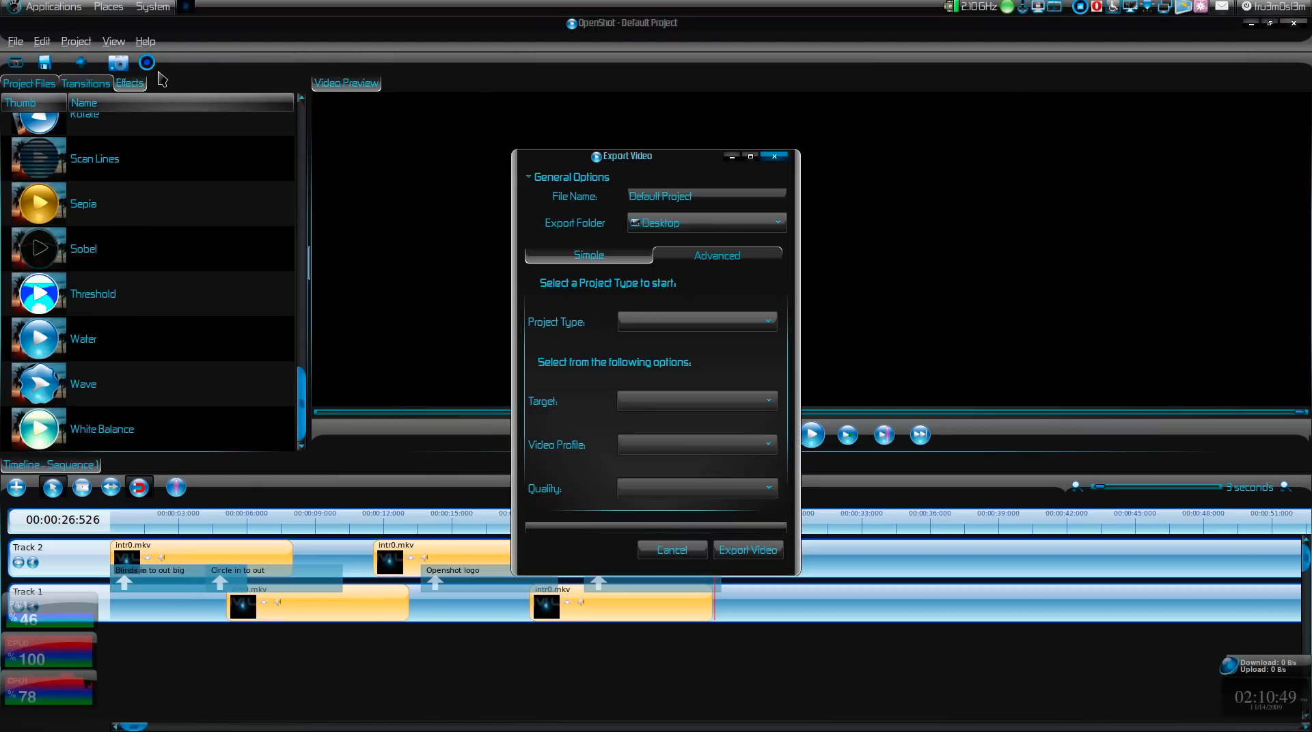
pyautogui.moveTo(148, 68)
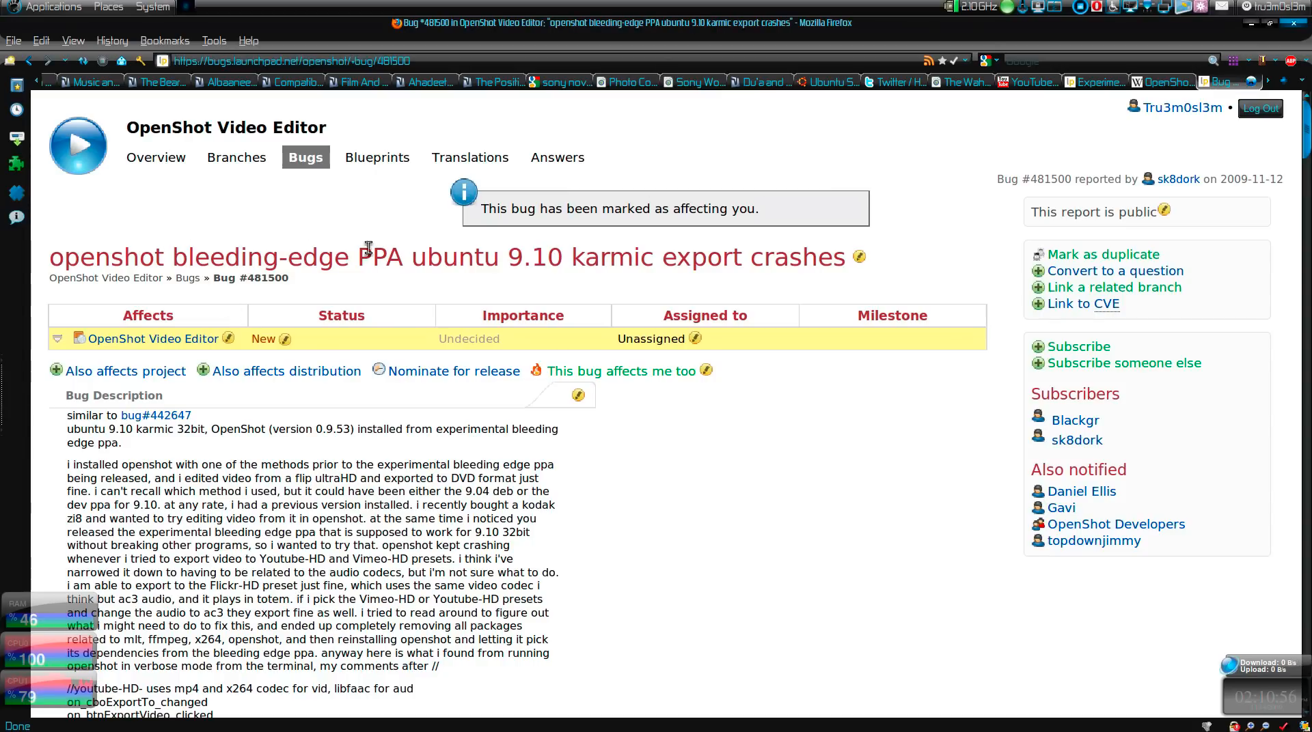
# Step: Scroll through Launchpad bug #481500 about OpenShot export crashes
pyautogui.scroll(-3)
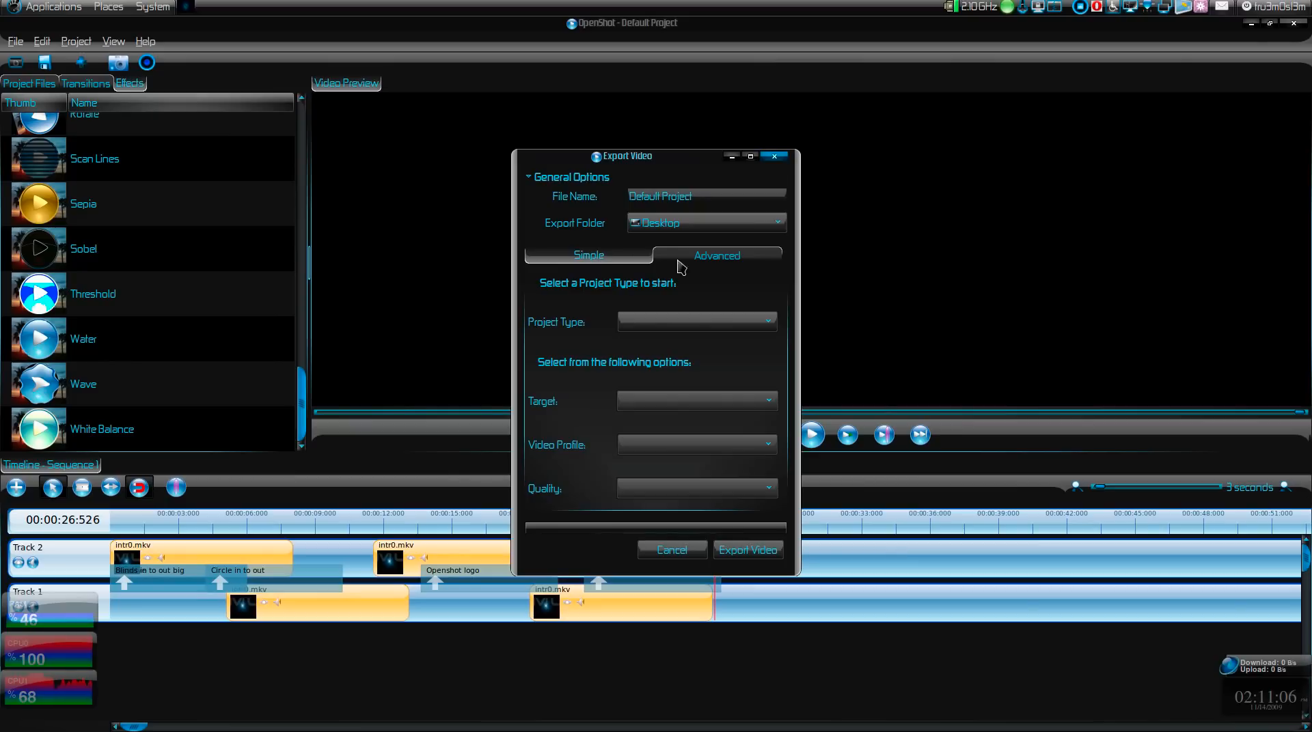
# Step: Try the Device project type with an iPod target and Square NTSC profile
pyautogui.click(695, 321)
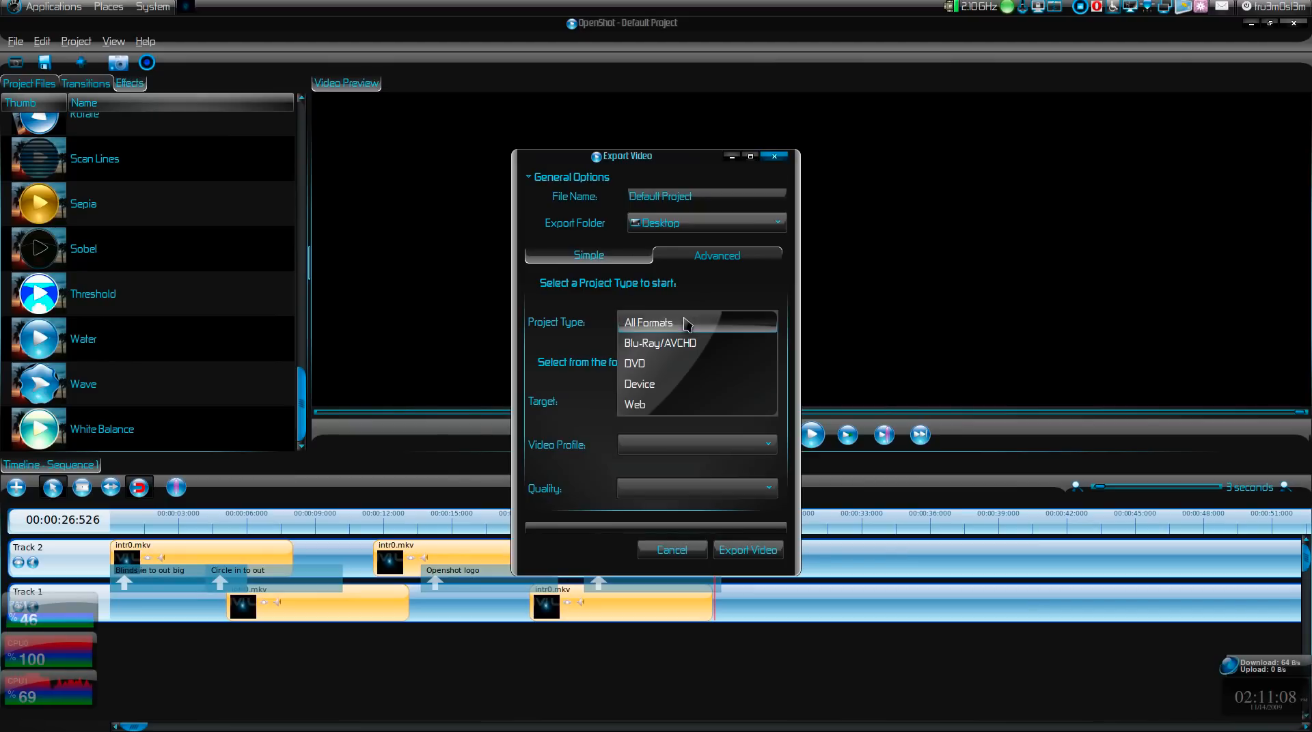
pyautogui.click(638, 384)
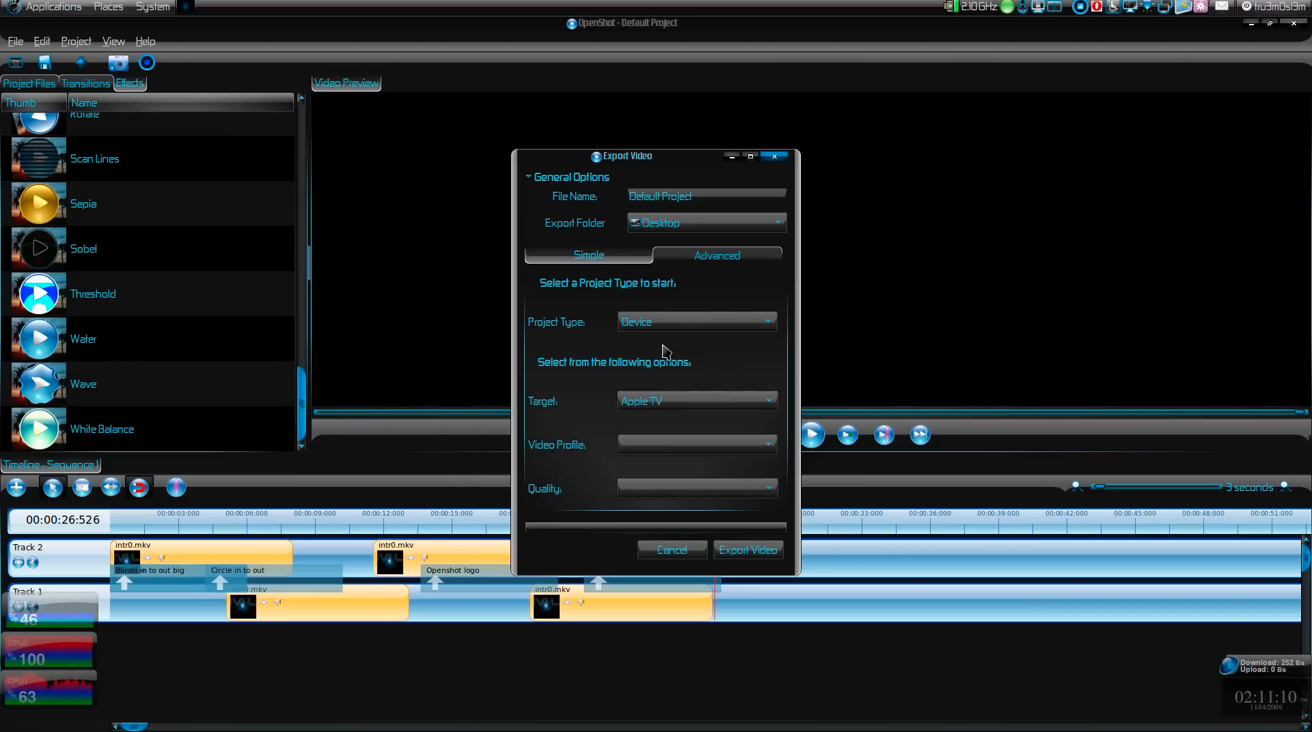
pyautogui.click(696, 401)
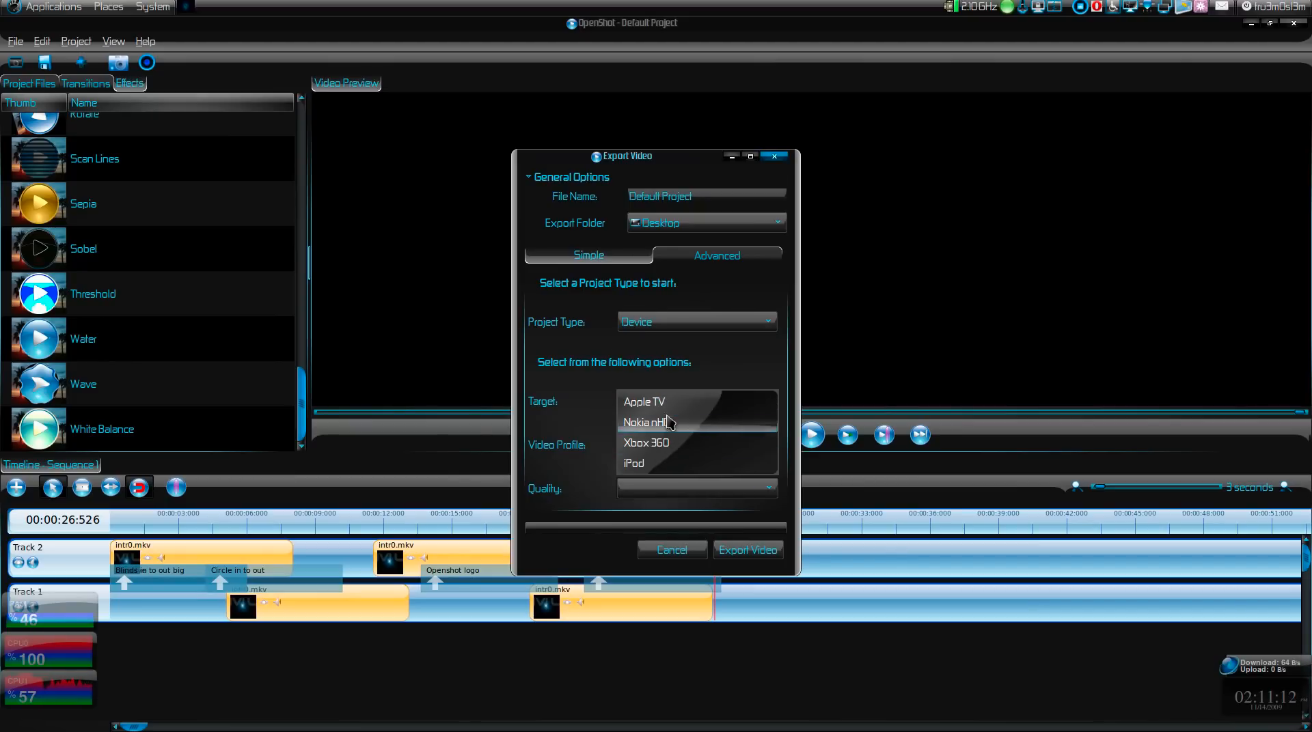
pyautogui.click(633, 463)
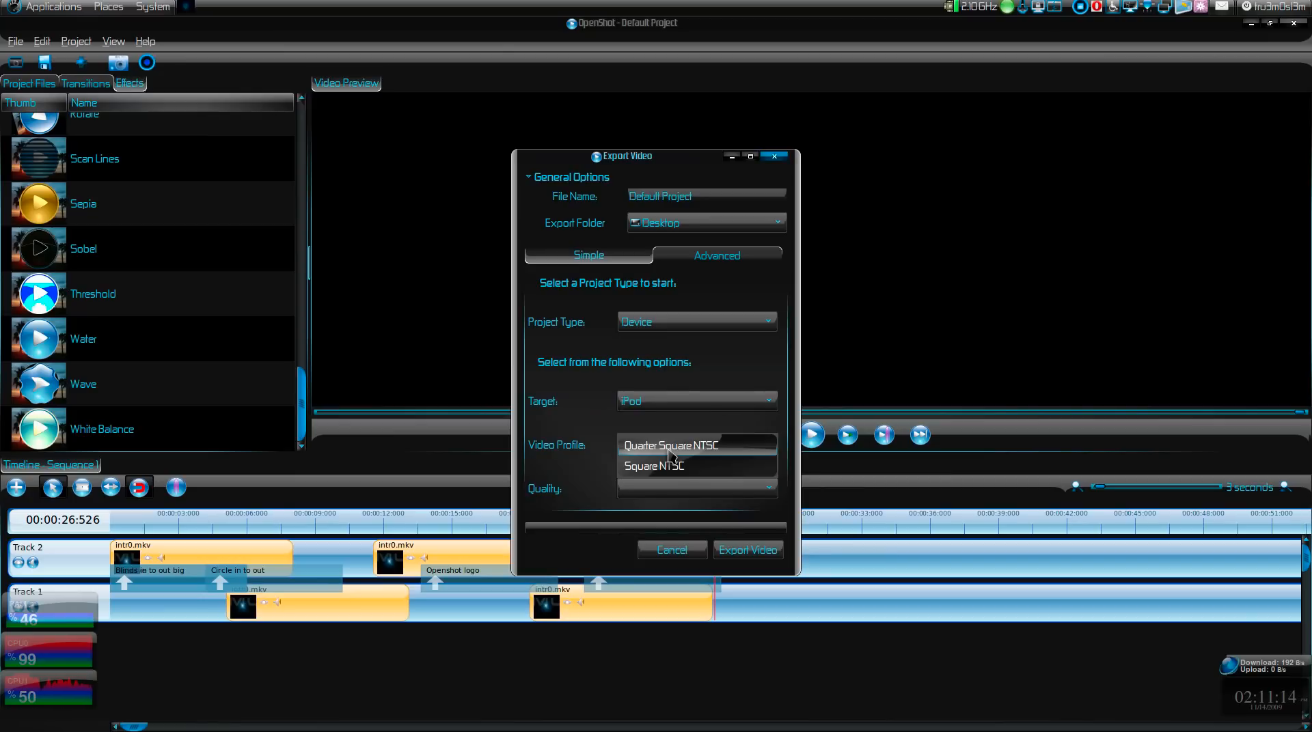
pyautogui.click(653, 466)
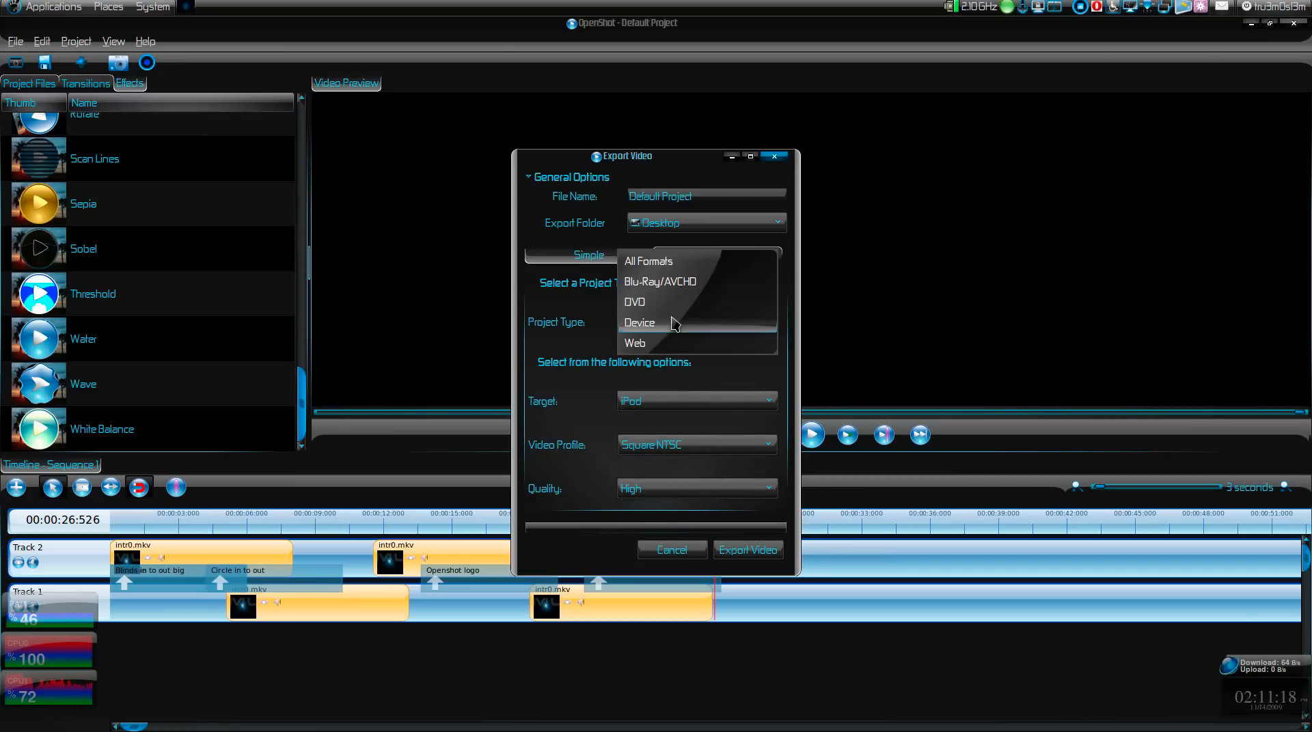
pyautogui.moveTo(682, 282)
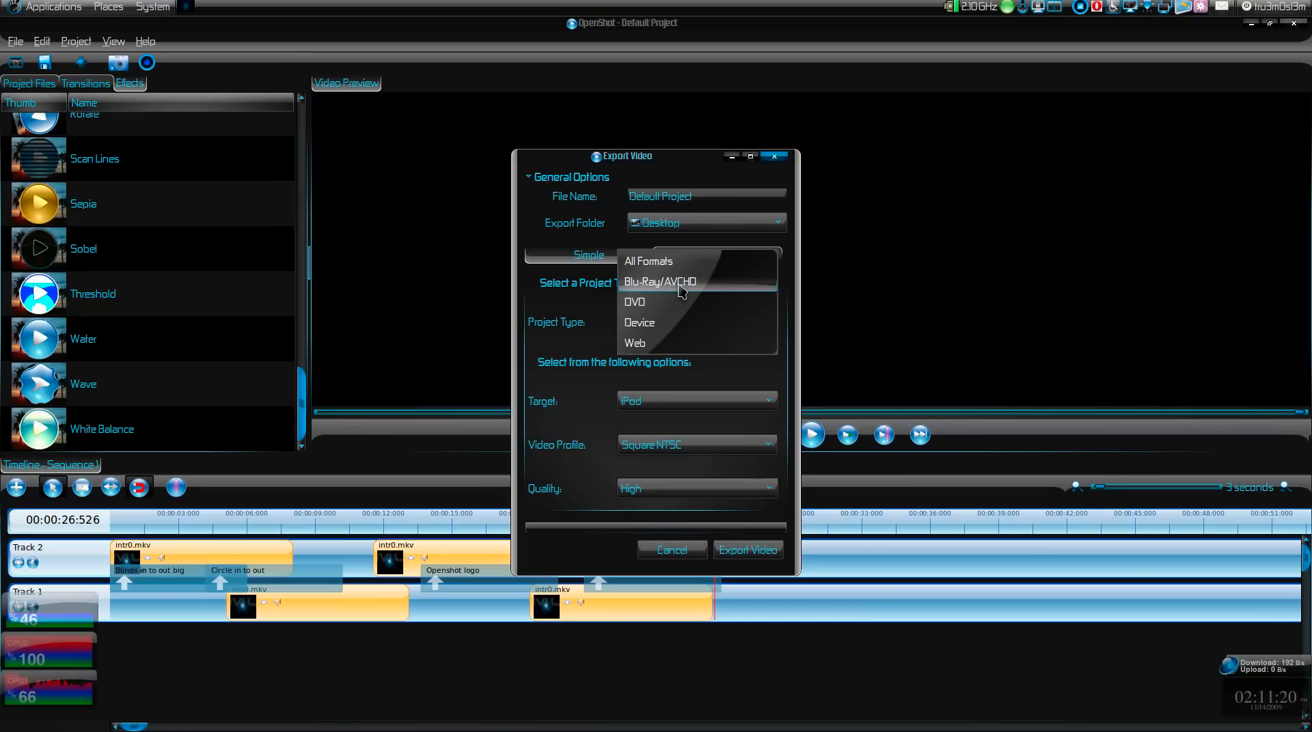
# Step: Switch to All Formats with OGG (theora/vorbis) target and HDV 1080 25p 1920x1080 profile
pyautogui.click(665, 282)
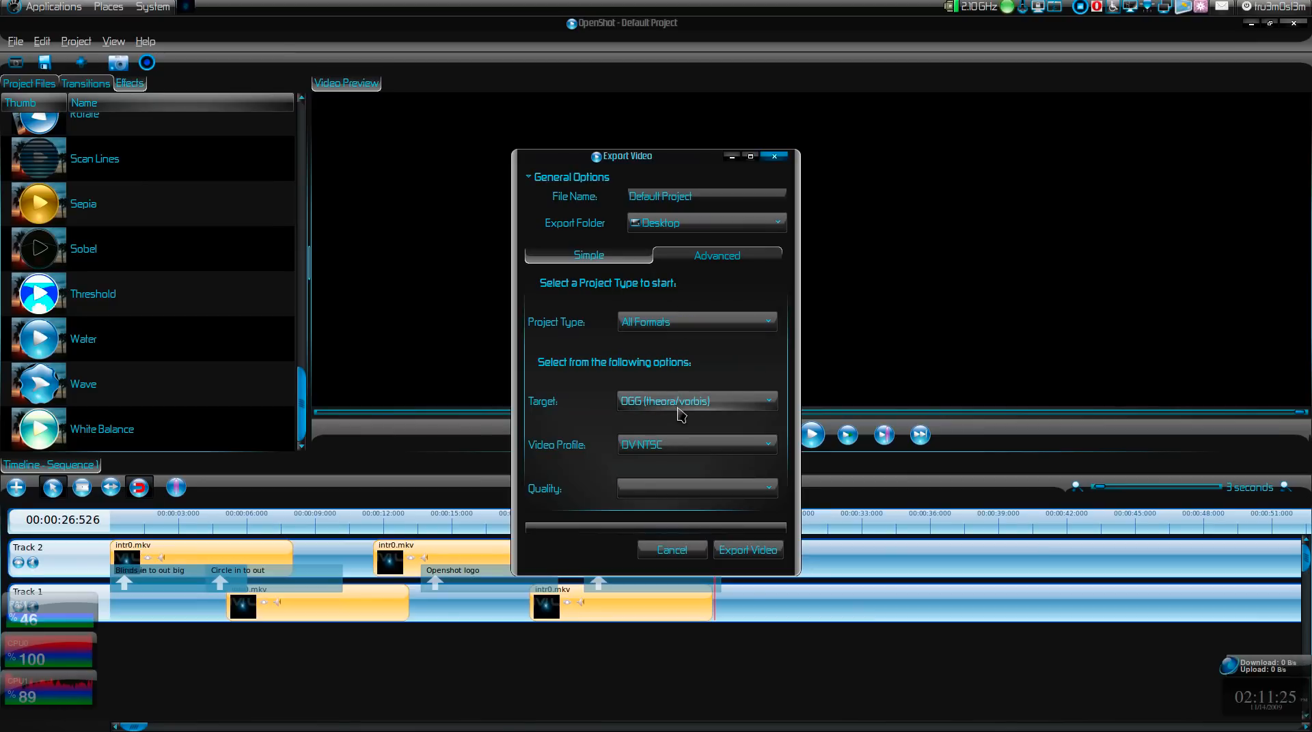
pyautogui.click(697, 401)
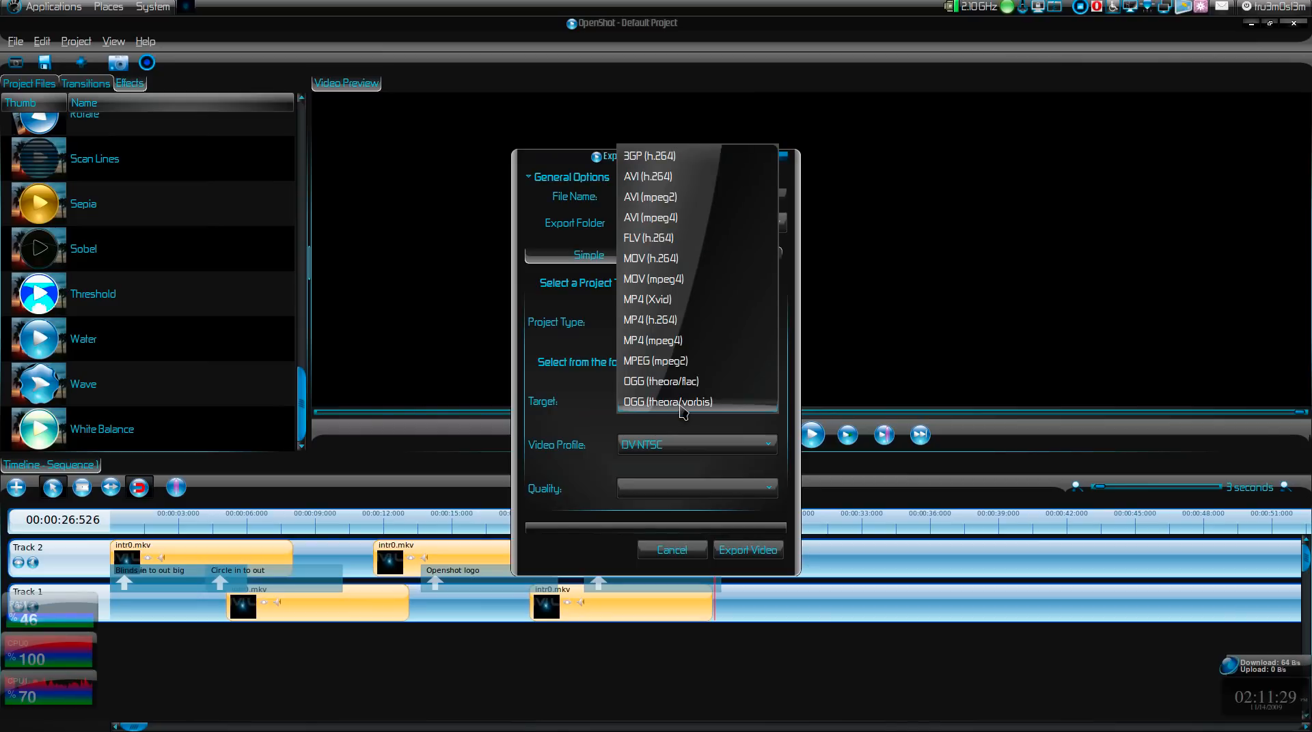
pyautogui.click(666, 403)
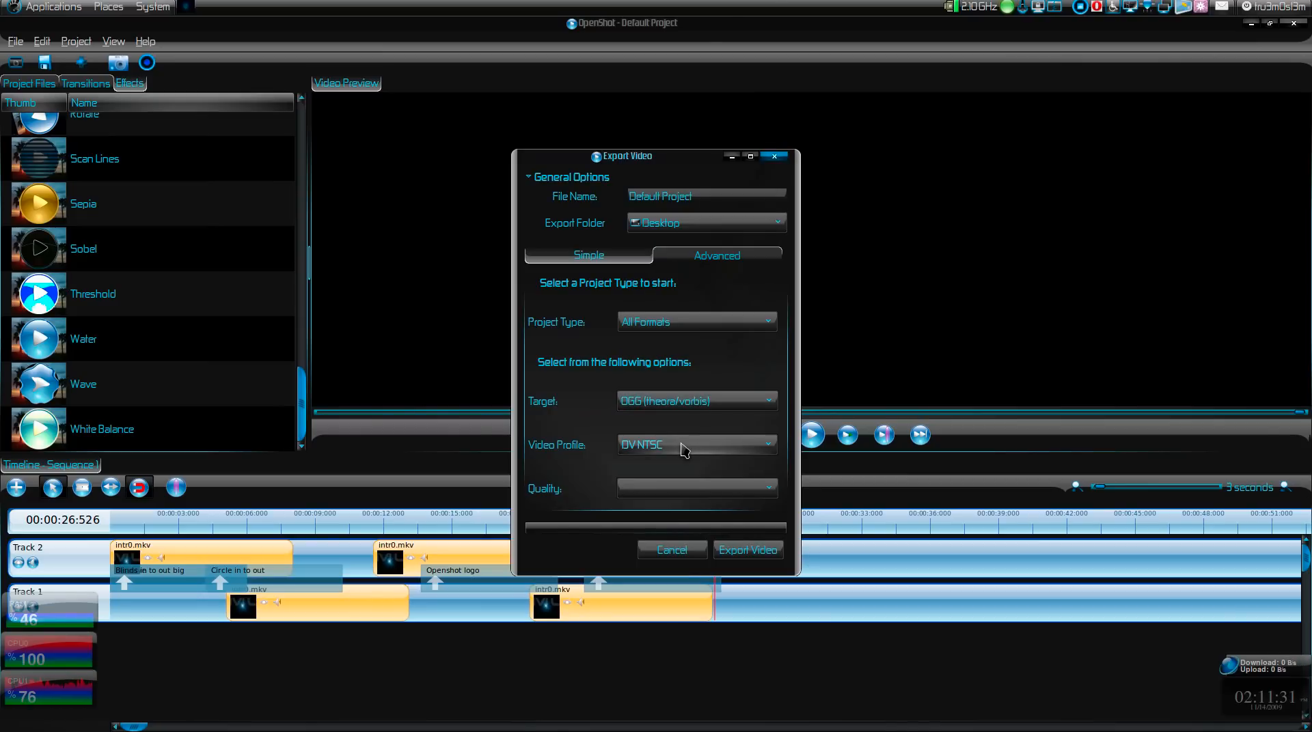
pyautogui.click(696, 445)
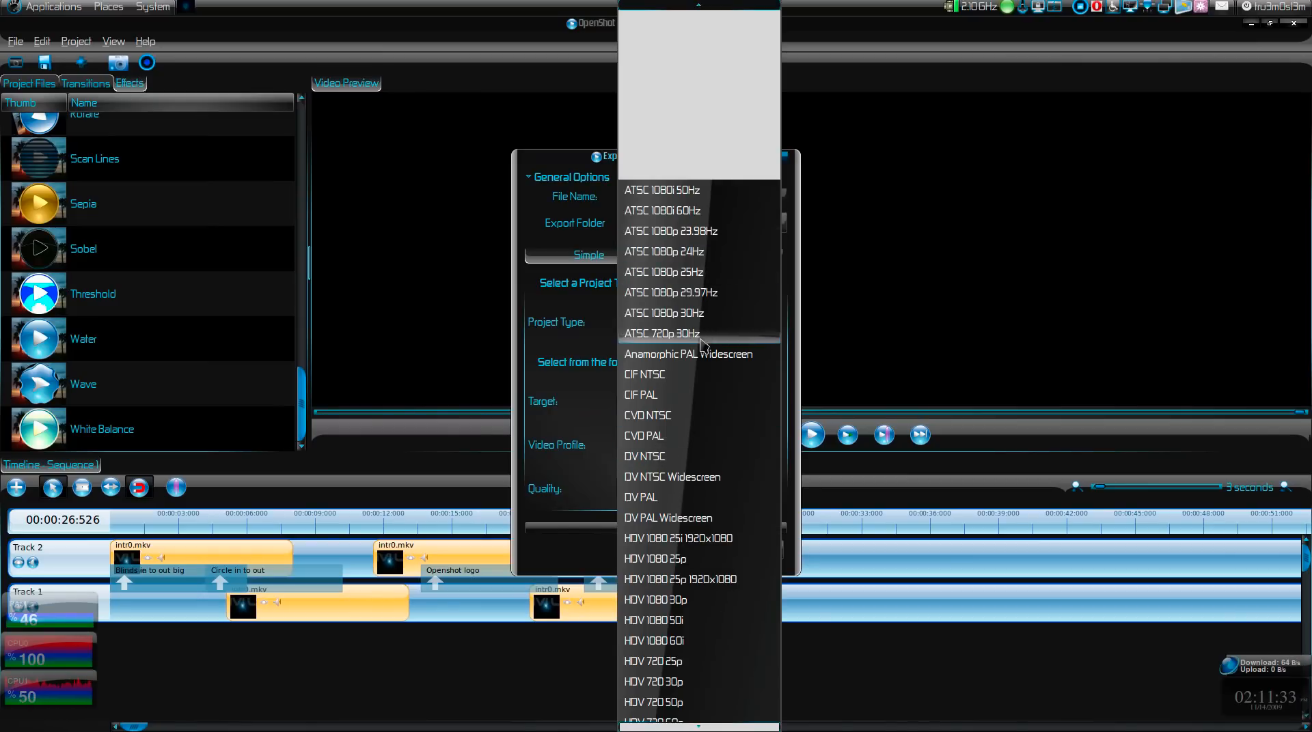
pyautogui.moveTo(707, 318)
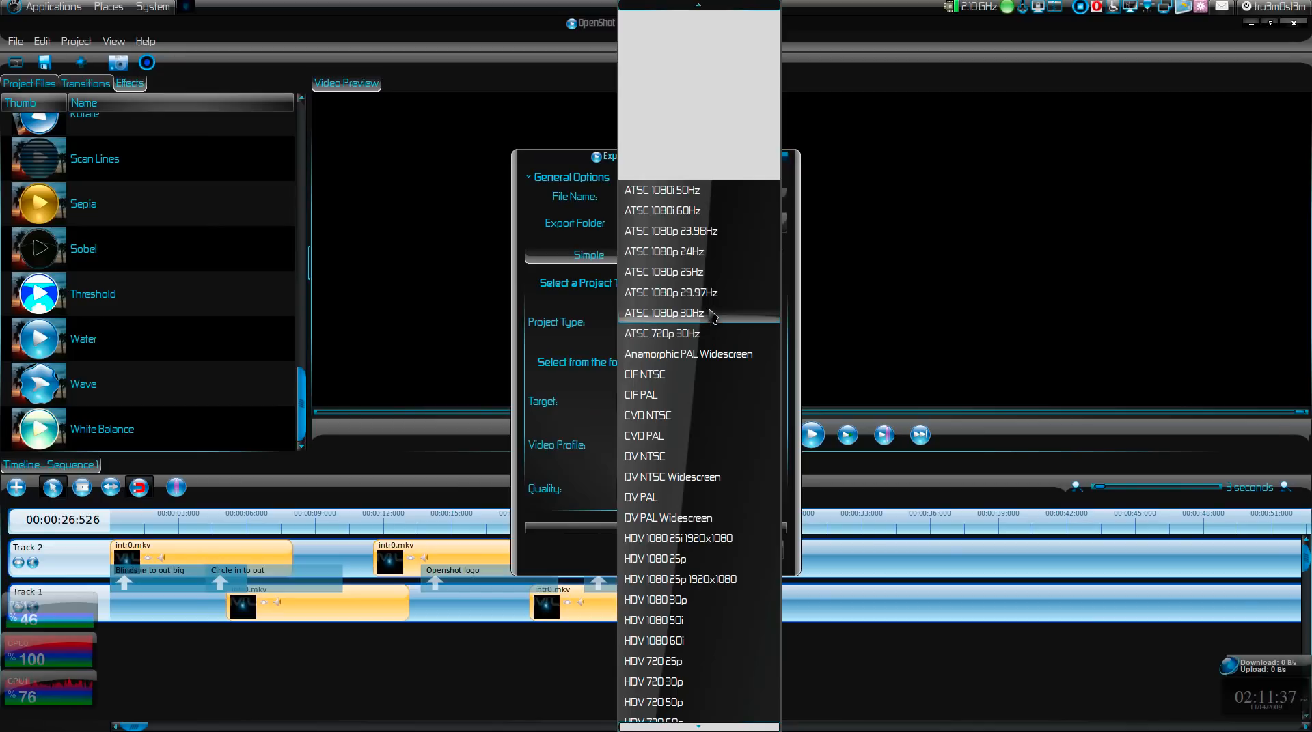
pyautogui.scroll(-3)
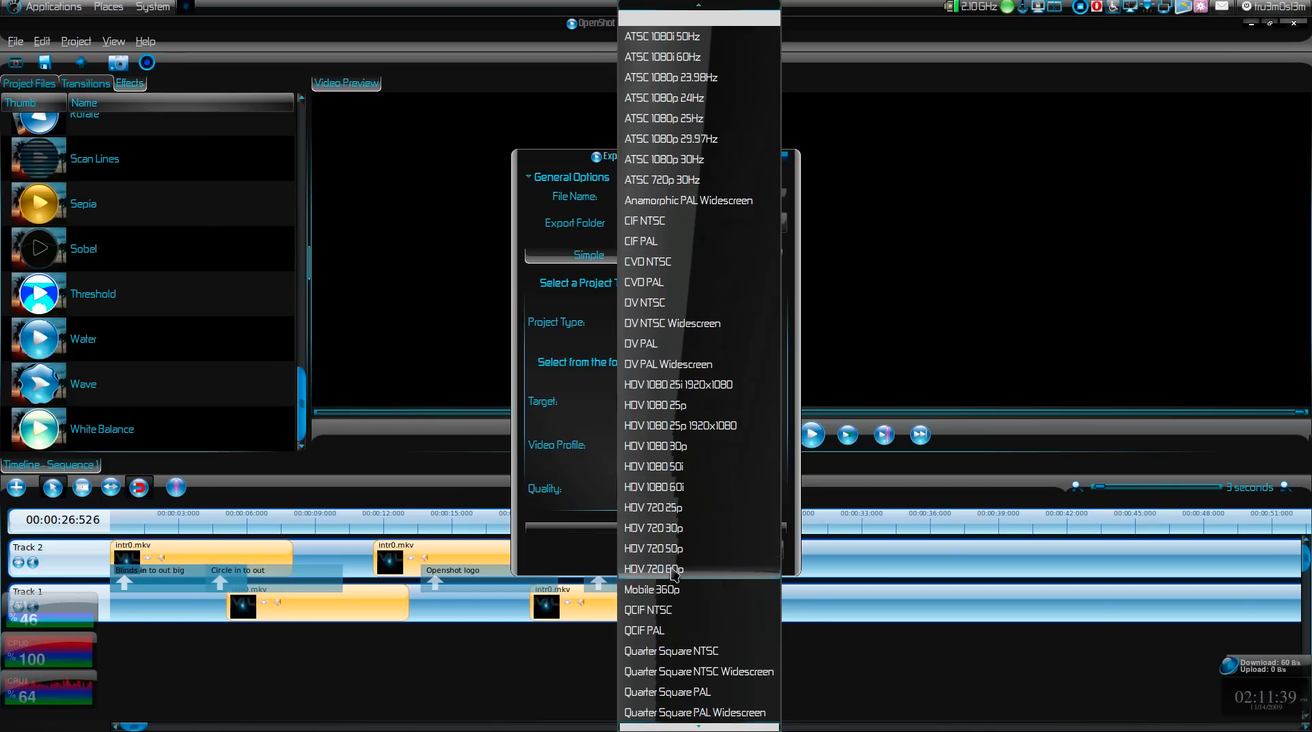
pyautogui.scroll(-3)
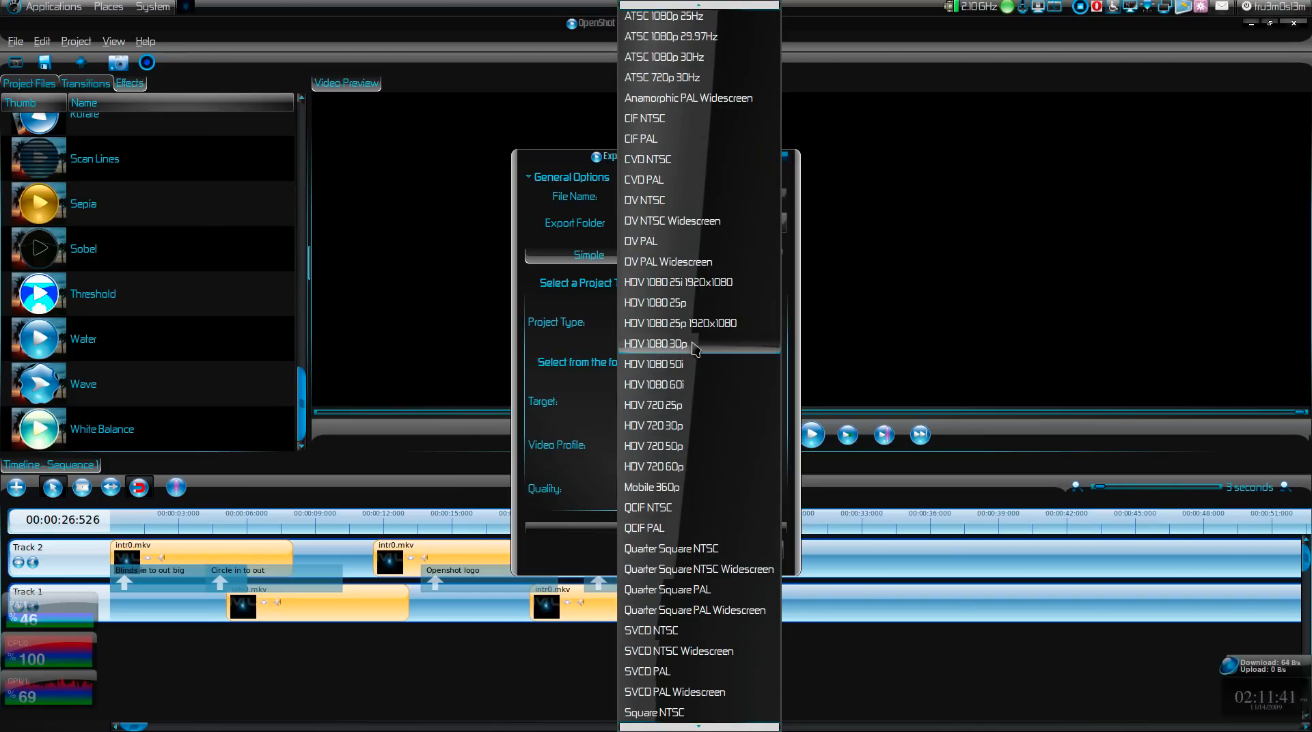
pyautogui.moveTo(698, 324)
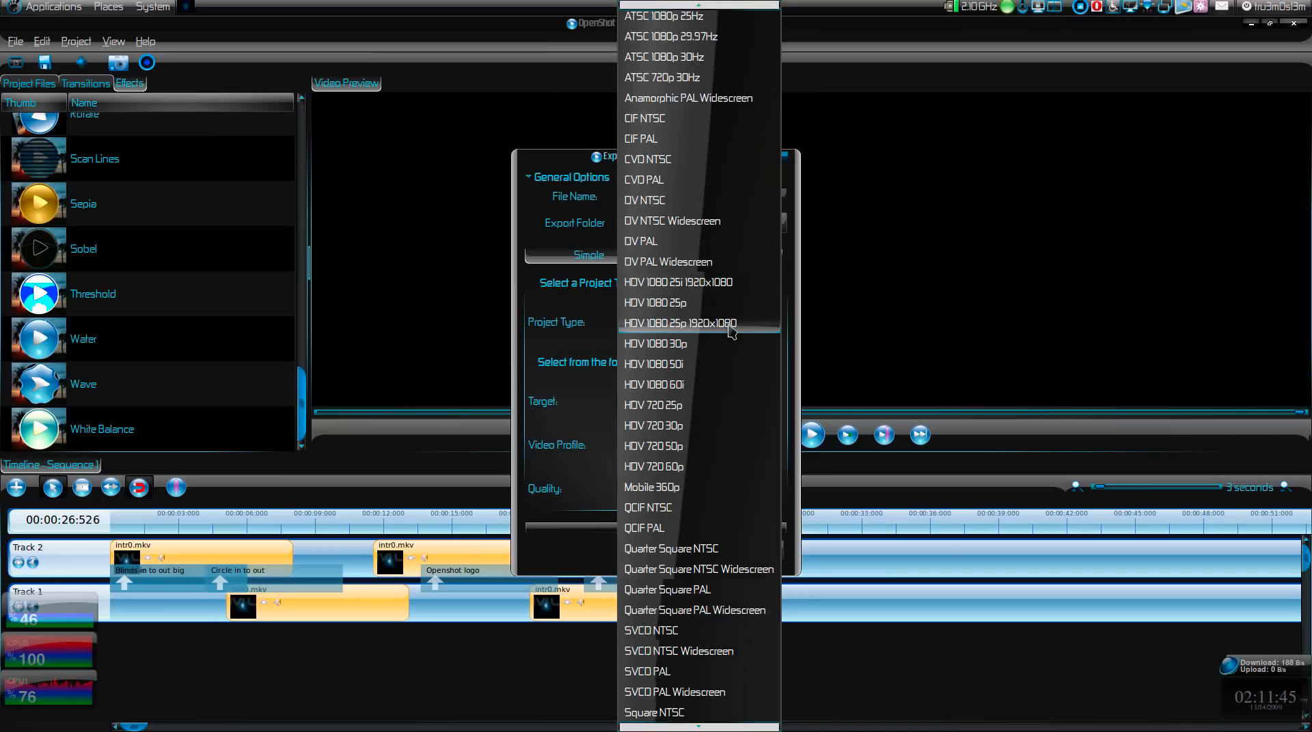
pyautogui.click(678, 323)
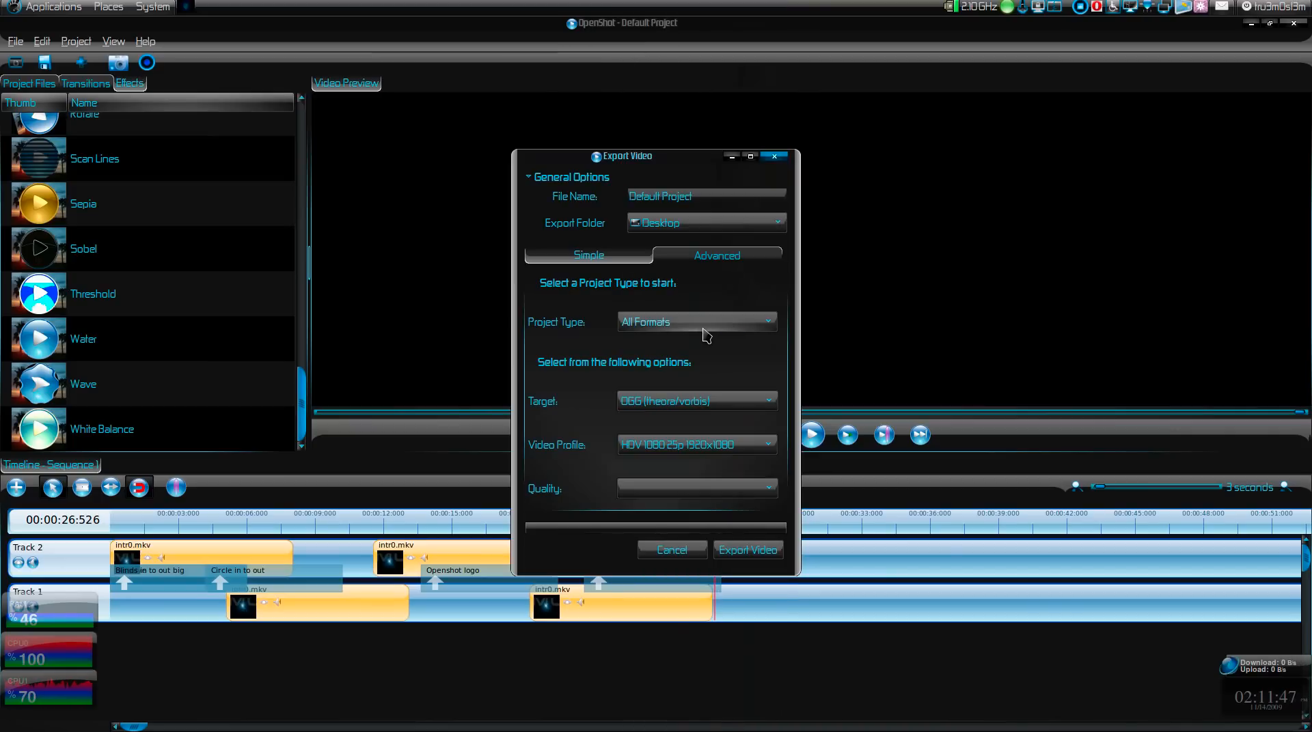
pyautogui.moveTo(739, 397)
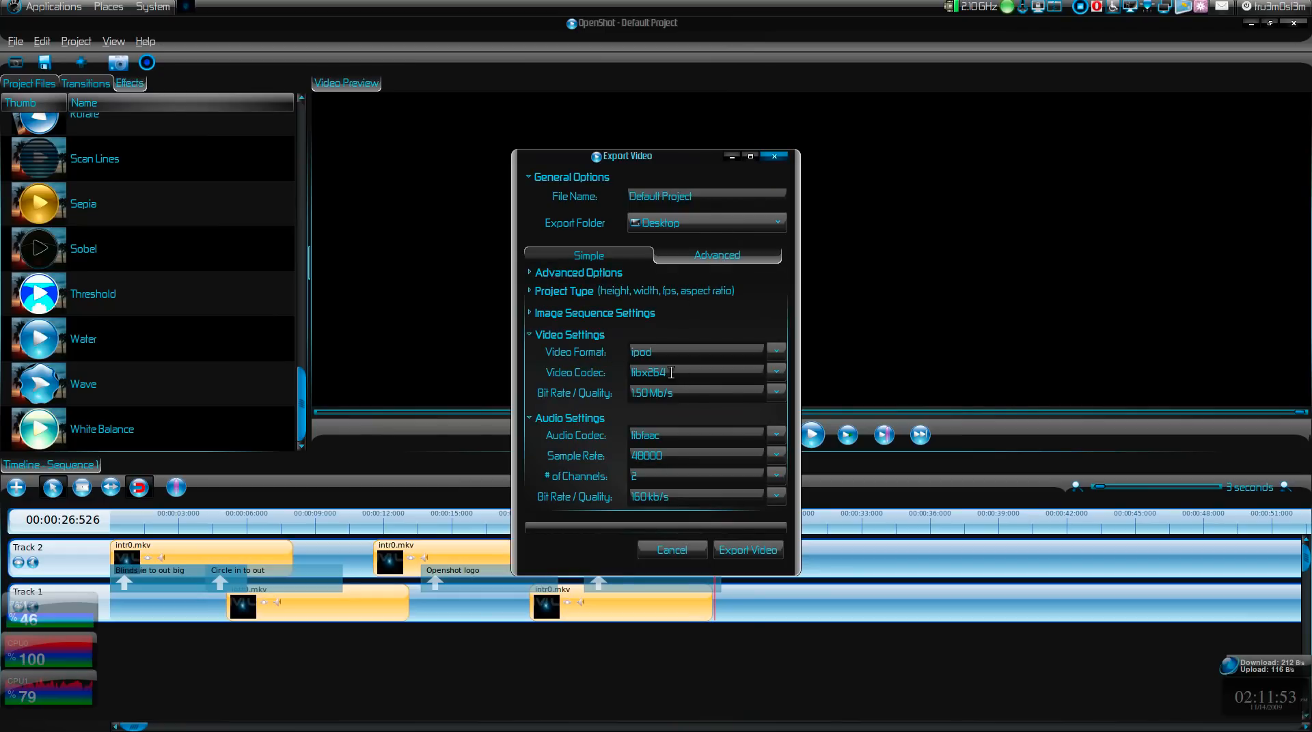
# Step: Check the video codec field, then set Advanced Options to export a png Image Sequence
pyautogui.click(776, 373)
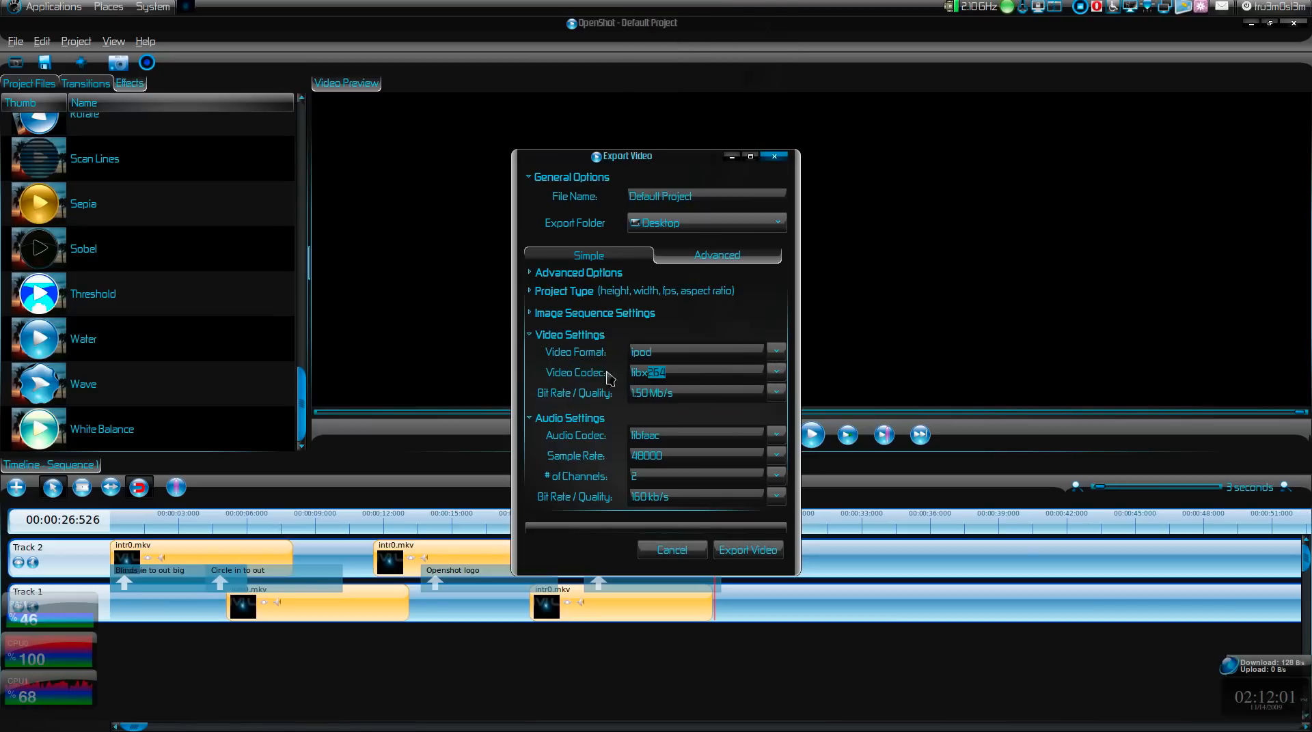
pyautogui.click(774, 352)
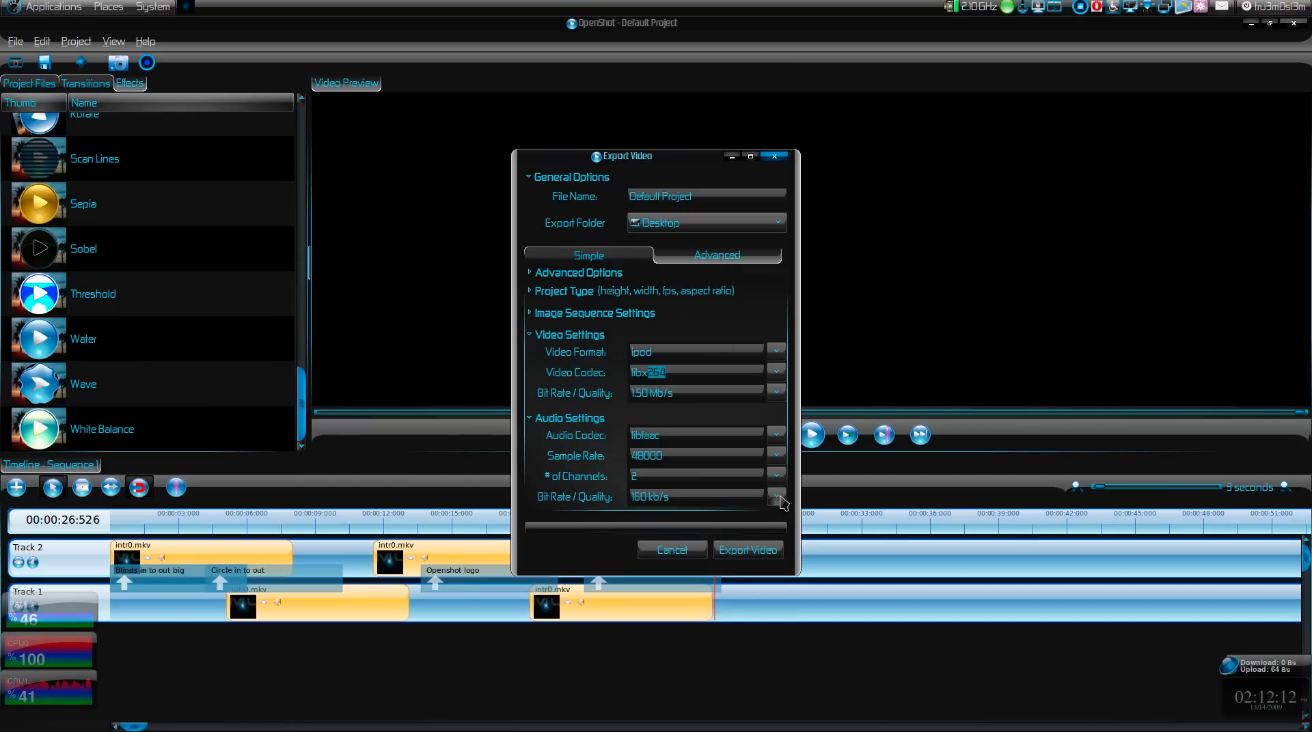
pyautogui.moveTo(779, 468)
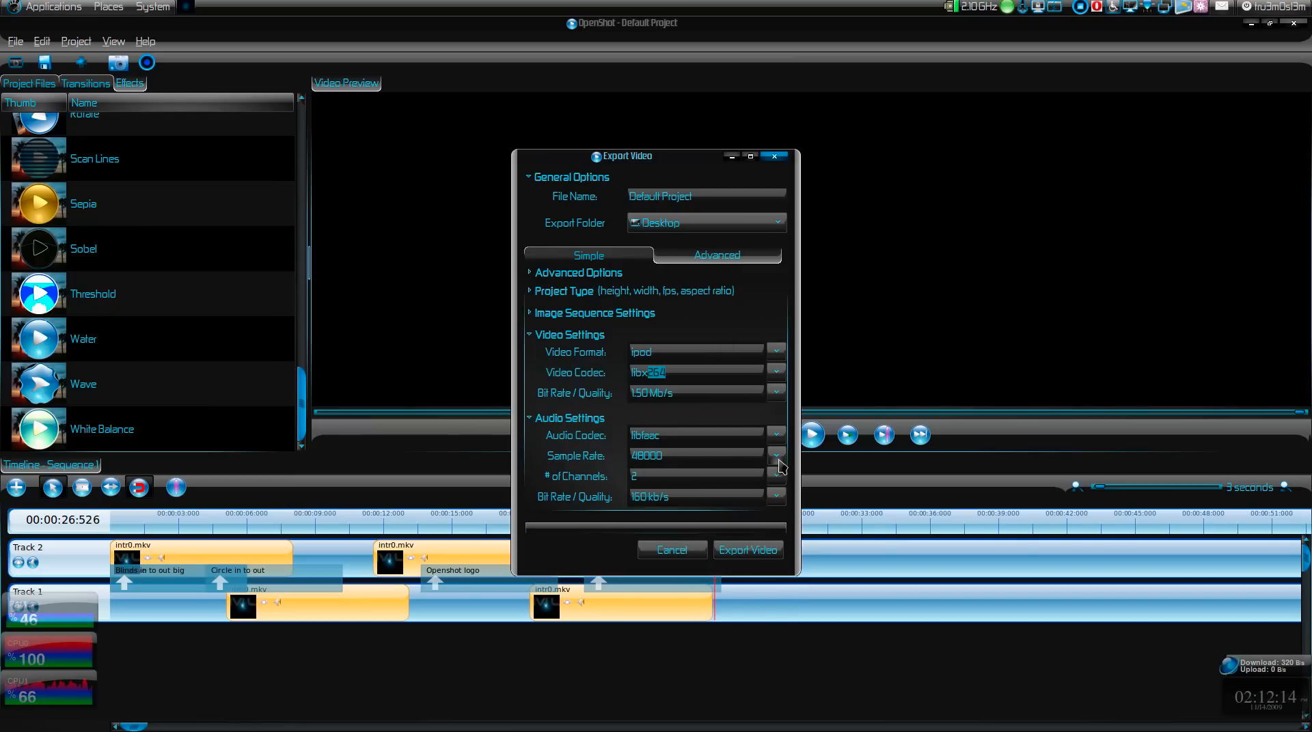
pyautogui.moveTo(728, 371)
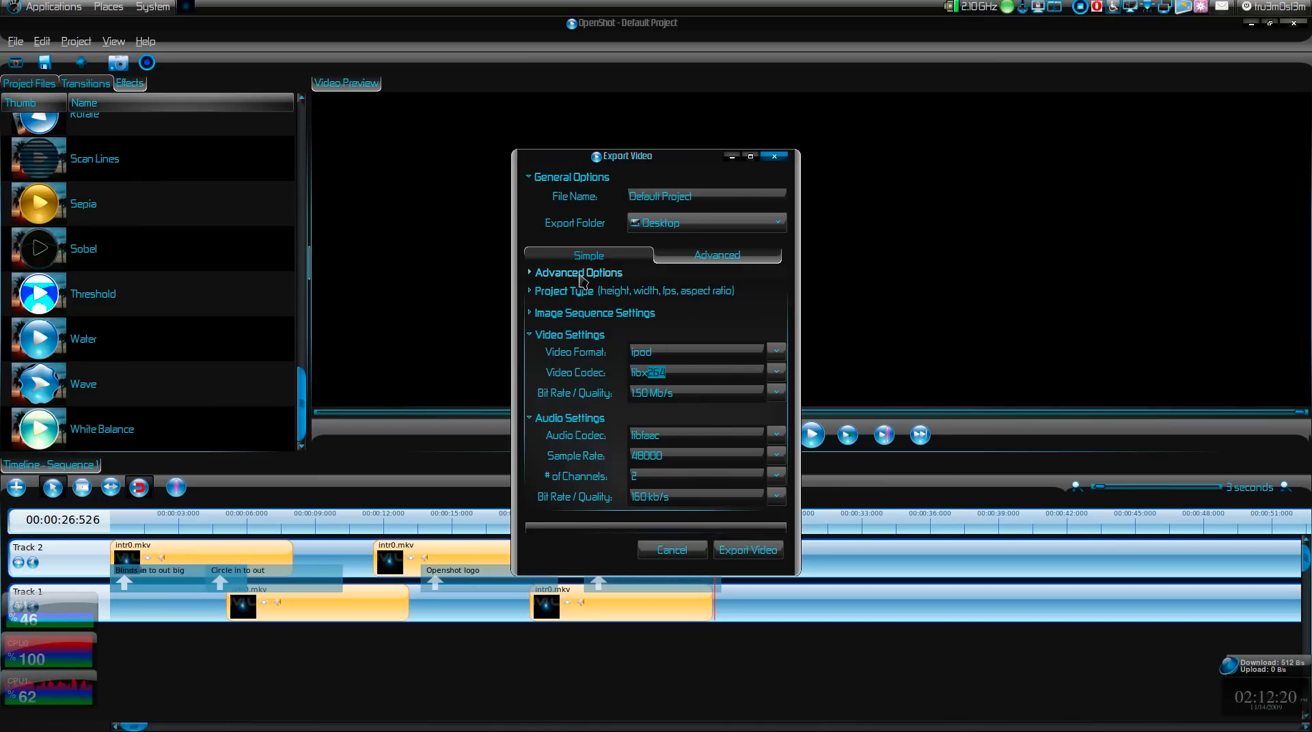
pyautogui.click(578, 272)
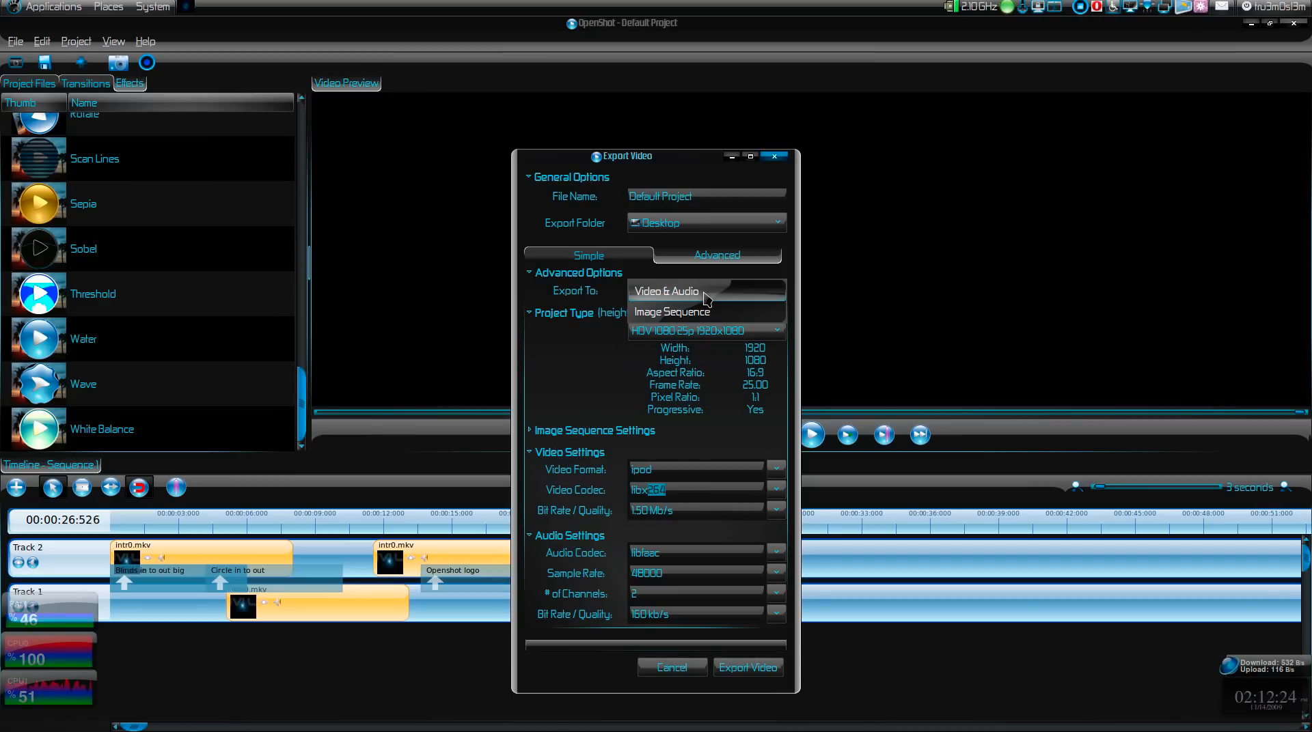
pyautogui.click(671, 312)
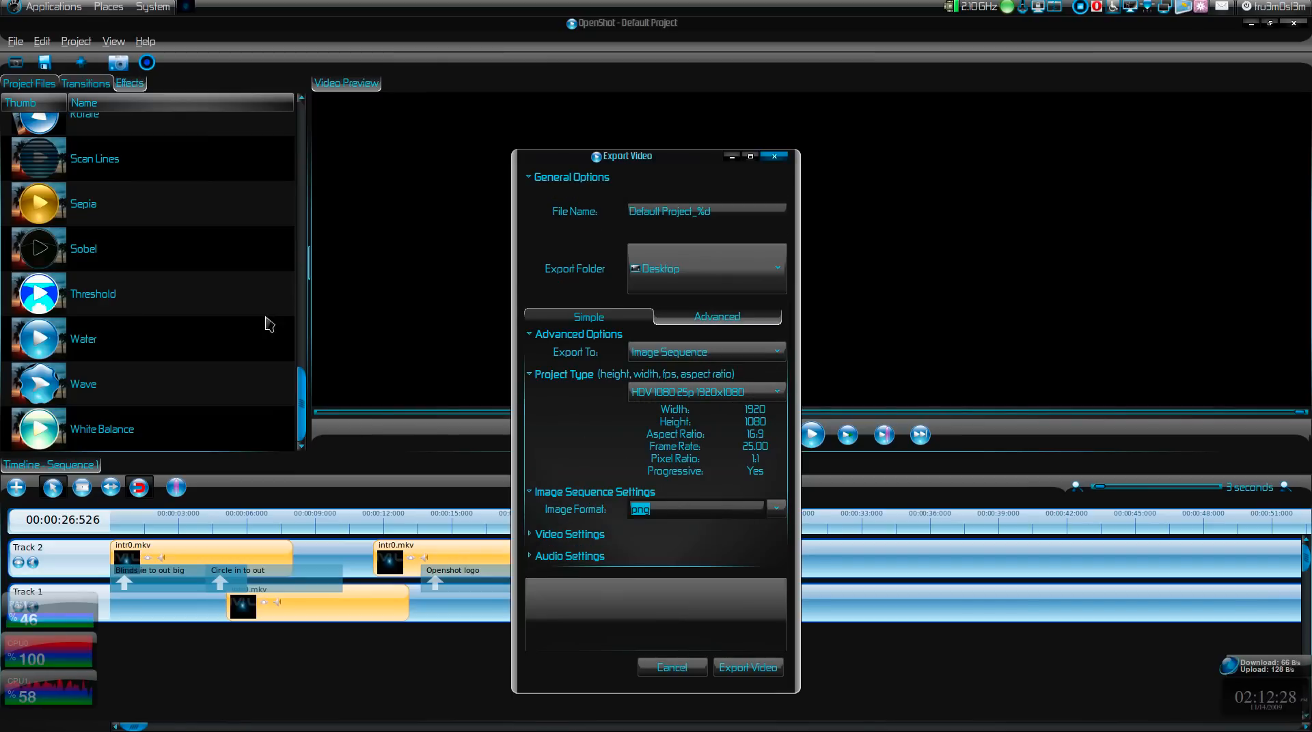
pyautogui.moveTo(283, 585)
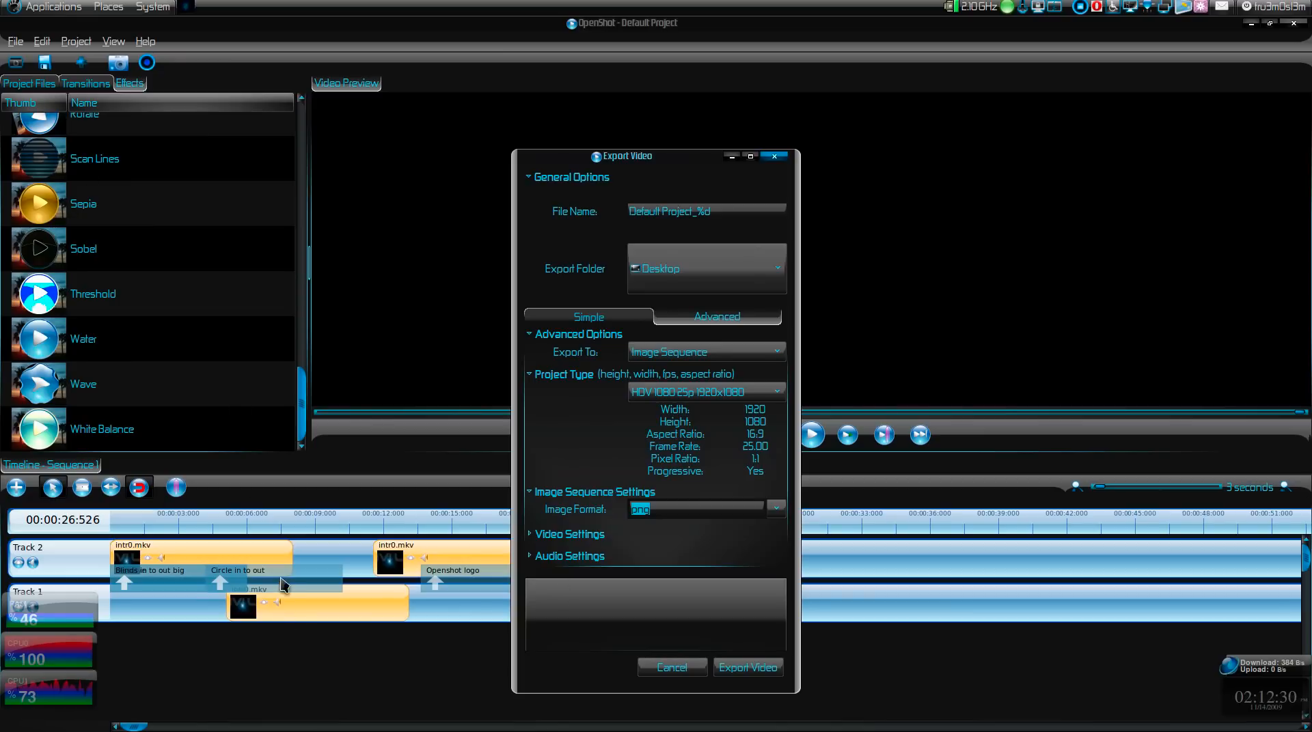